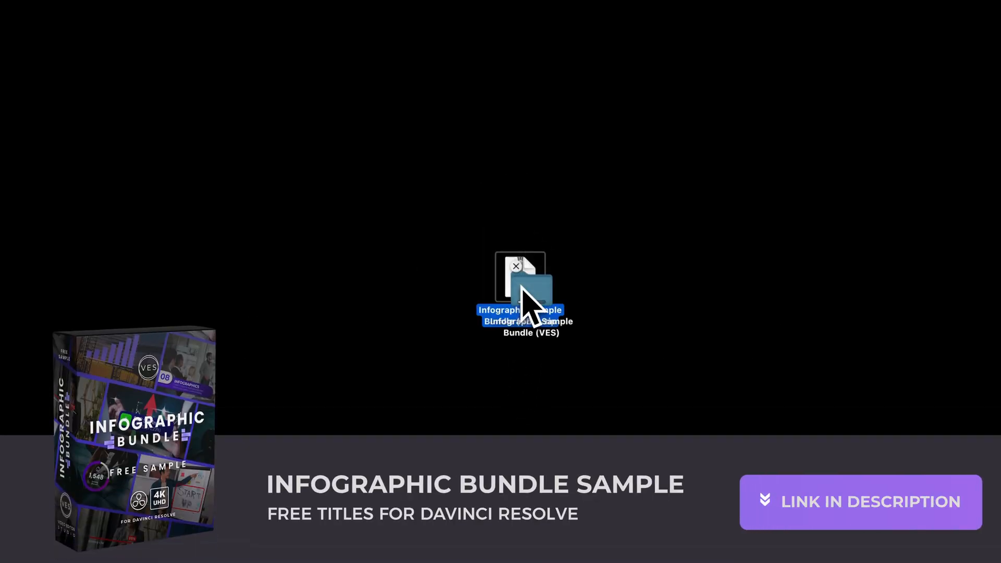
Step: Unzip the Infographic Sample Bundle and review its license, template file and included fonts
{"action": "double_click", "coordinate": [520, 284]}
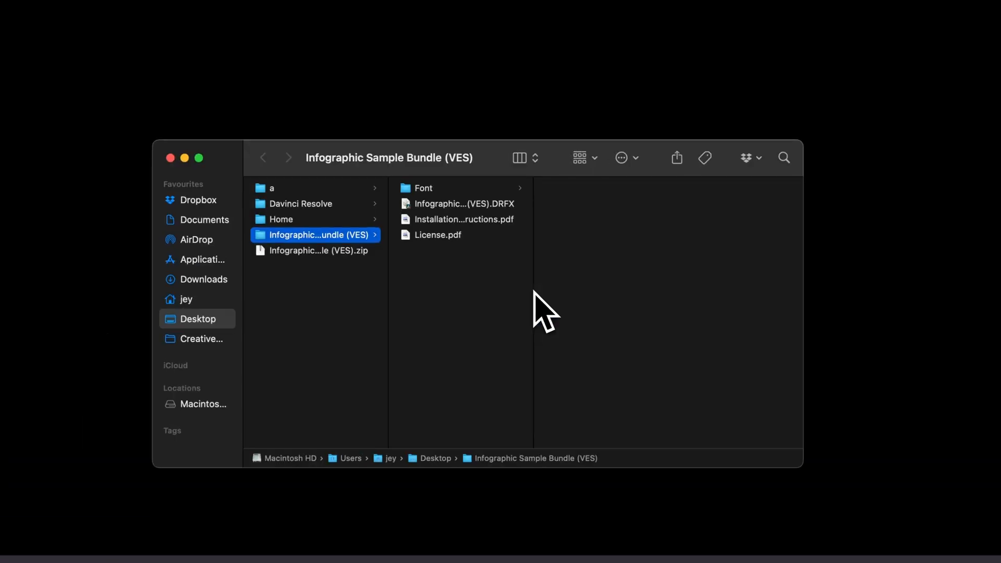
{"action": "left_click", "coordinate": [438, 234]}
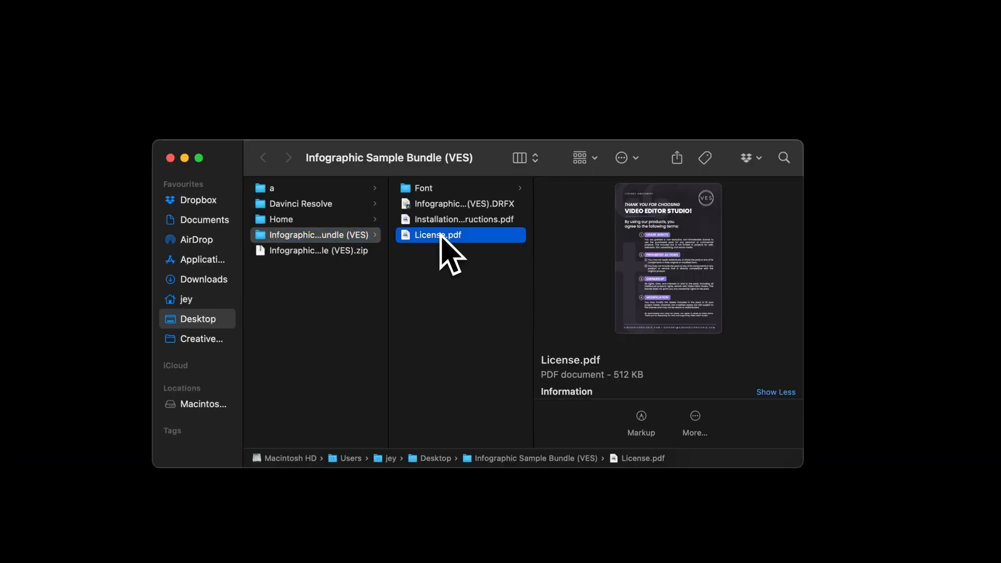
{"action": "left_click", "coordinate": [463, 205]}
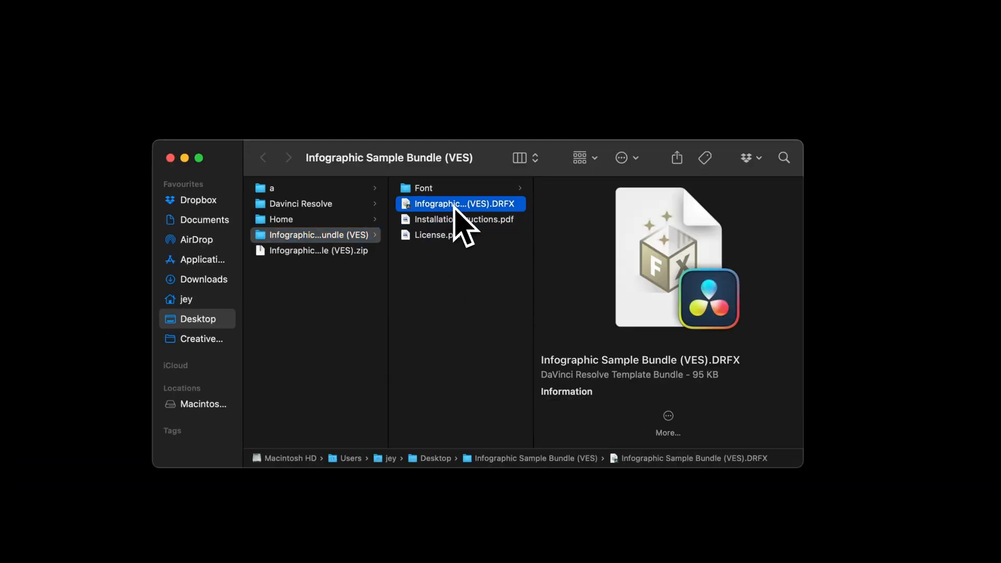
{"action": "left_click", "coordinate": [424, 188]}
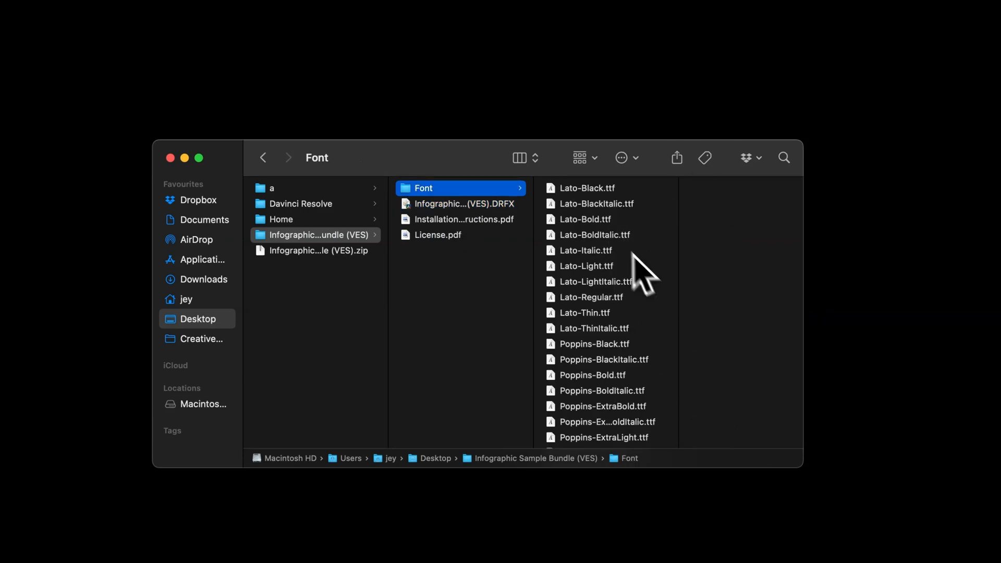
{"action": "mouse_move", "coordinate": [601, 226]}
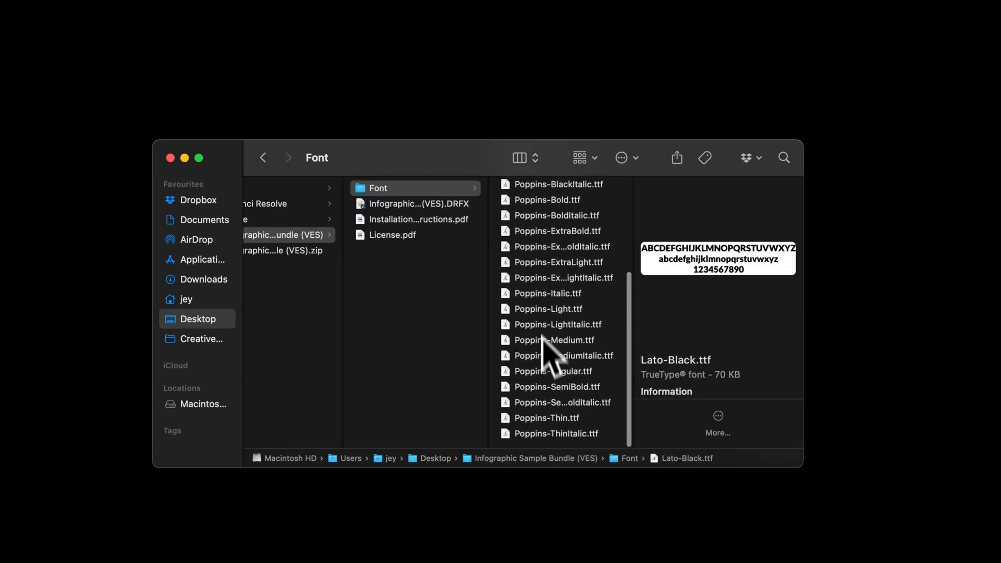
{"action": "key", "text": "cmd+a"}
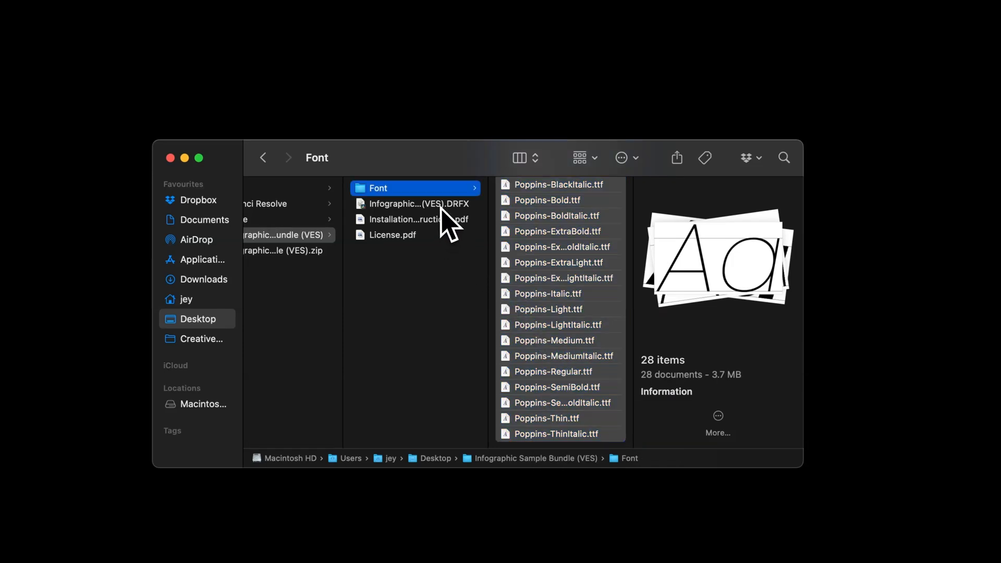
Step: Install the bundle's .DRFX template into Resolve, overwriting the existing copy
{"action": "left_click", "coordinate": [418, 204]}
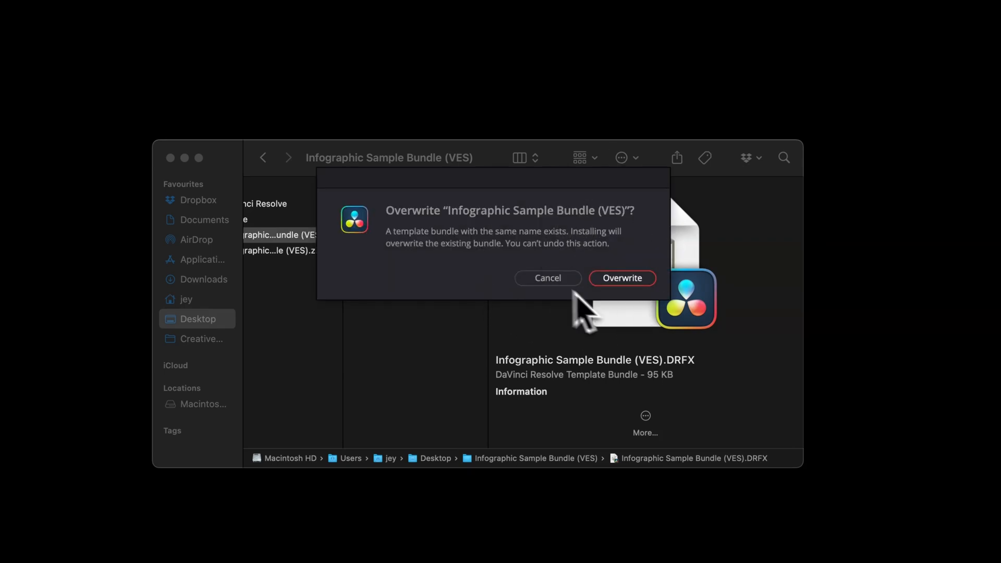
{"action": "mouse_move", "coordinate": [633, 289]}
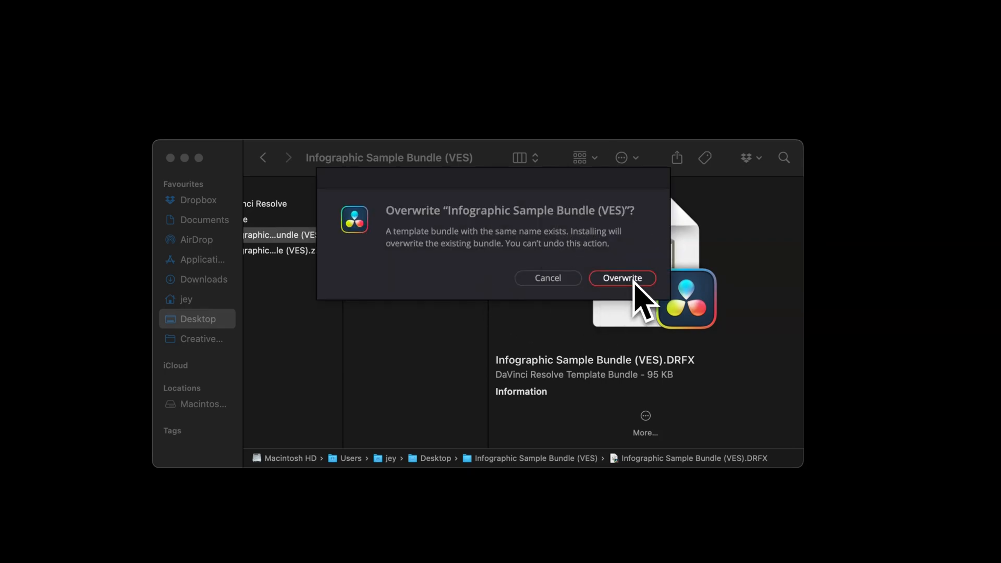
{"action": "left_click", "coordinate": [623, 277]}
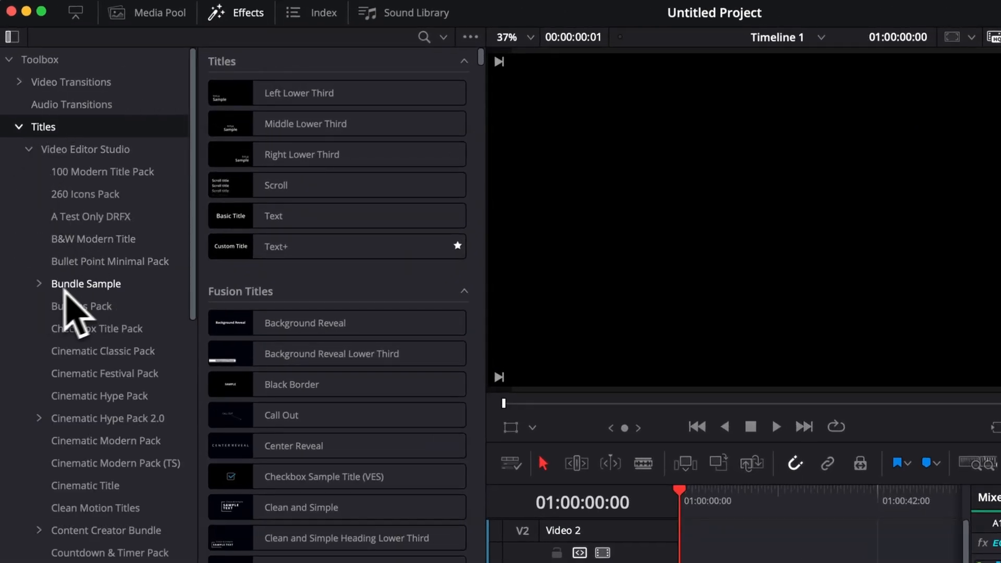
Step: Place the Horiz. Line Layout (5X12) infographic title on V1 and lengthen it for the Bar Overlay
{"action": "left_click", "coordinate": [39, 284]}
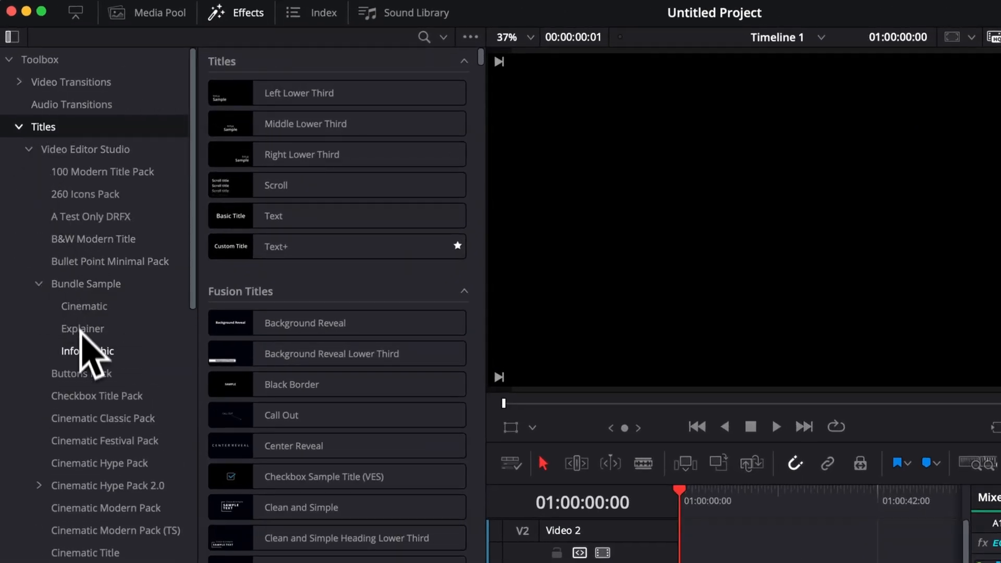
{"action": "left_click", "coordinate": [87, 350]}
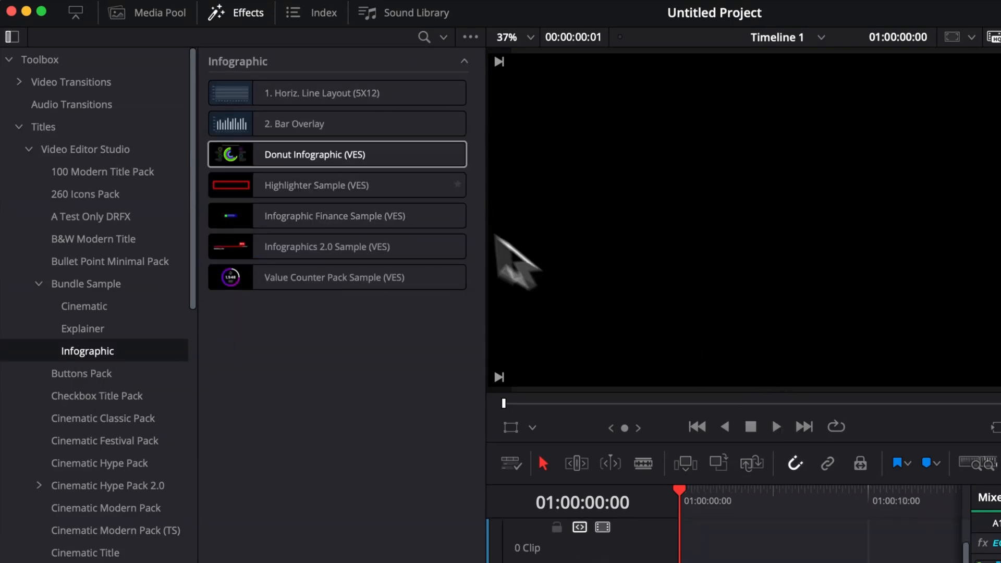
{"action": "left_click", "coordinate": [335, 93]}
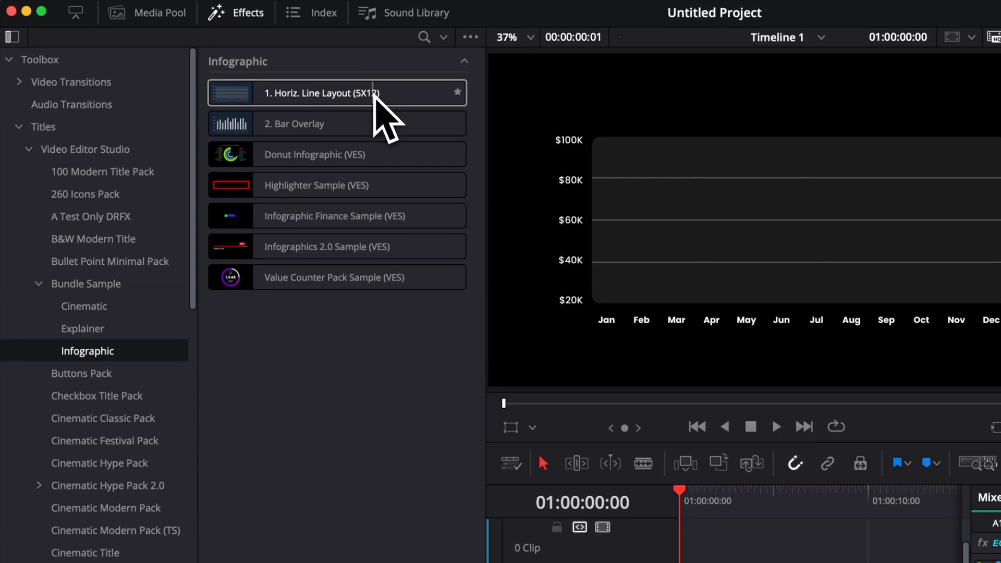
{"action": "left_click", "coordinate": [317, 123]}
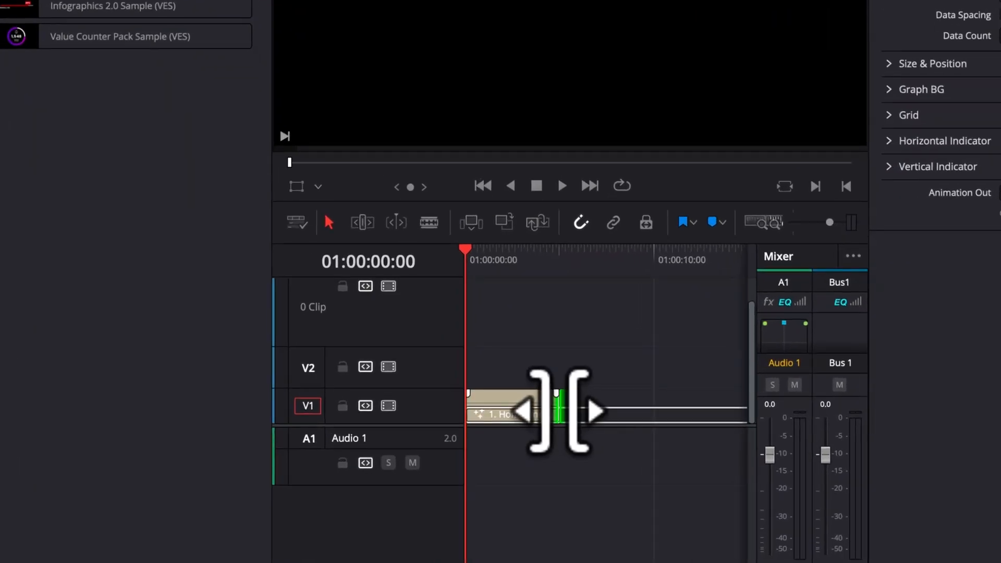
{"action": "left_click_drag", "start_coordinate": [556, 412], "coordinate": [645, 418]}
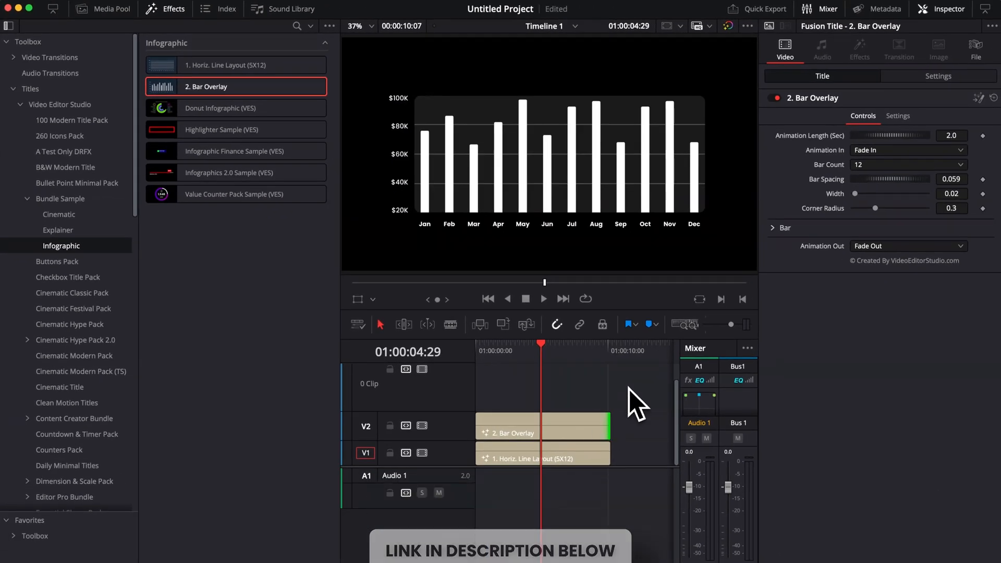
{"action": "mouse_move", "coordinate": [409, 204]}
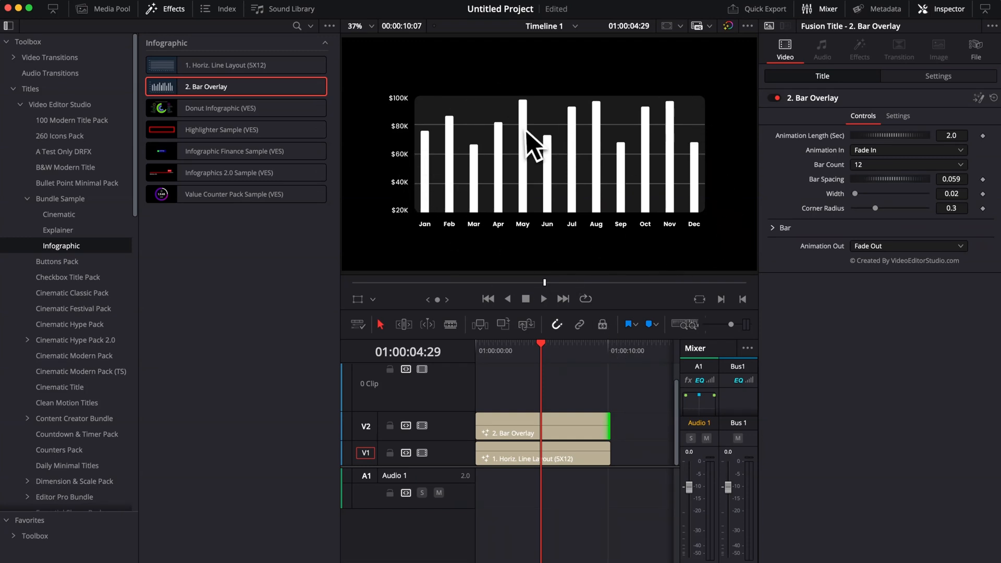
Step: Set Bar Overlay's Bar Count and the line layout's Data Count to 6 and expand the Grid settings
{"action": "left_click", "coordinate": [543, 425]}
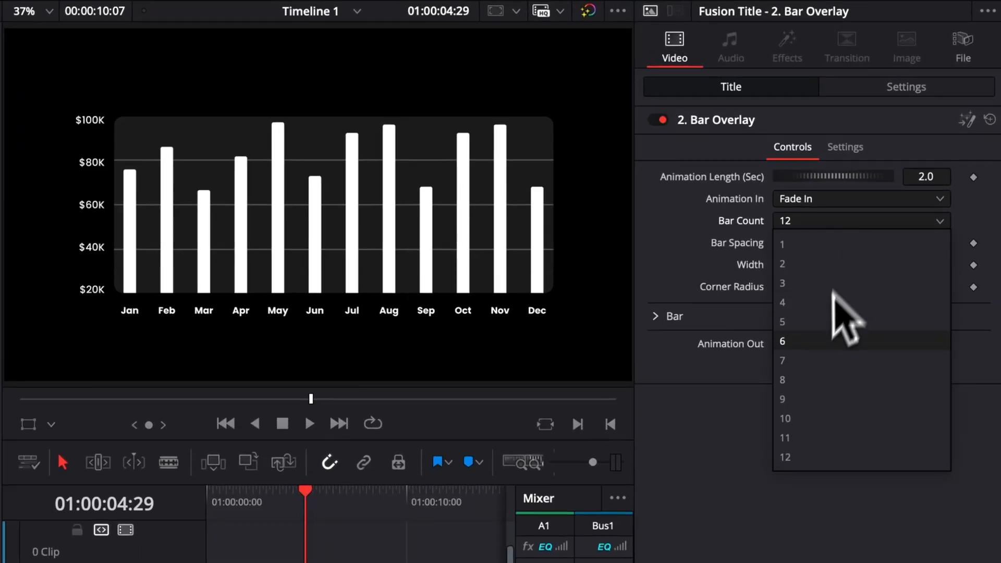
{"action": "left_click", "coordinate": [782, 341]}
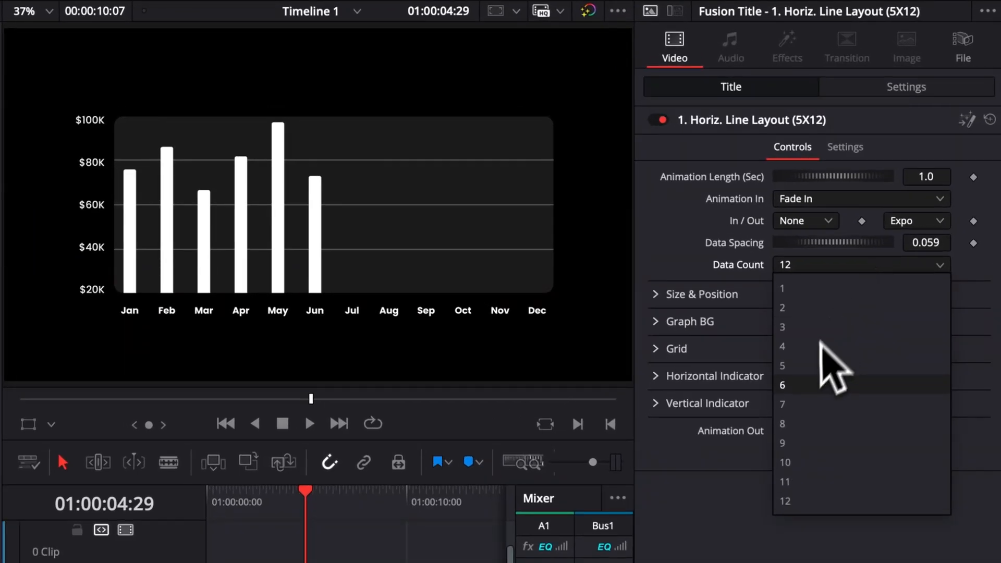
{"action": "left_click", "coordinate": [784, 385]}
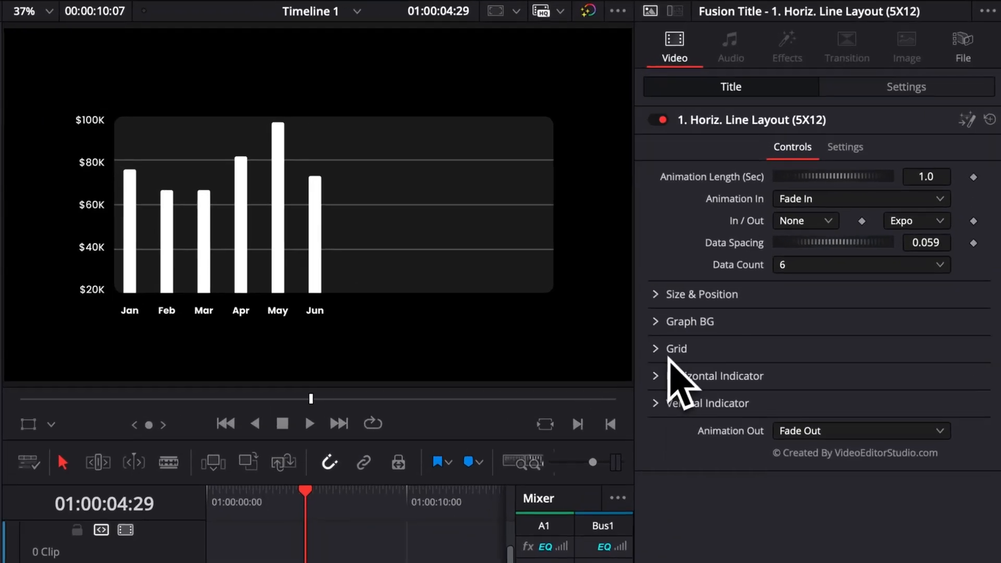
{"action": "left_click", "coordinate": [676, 348]}
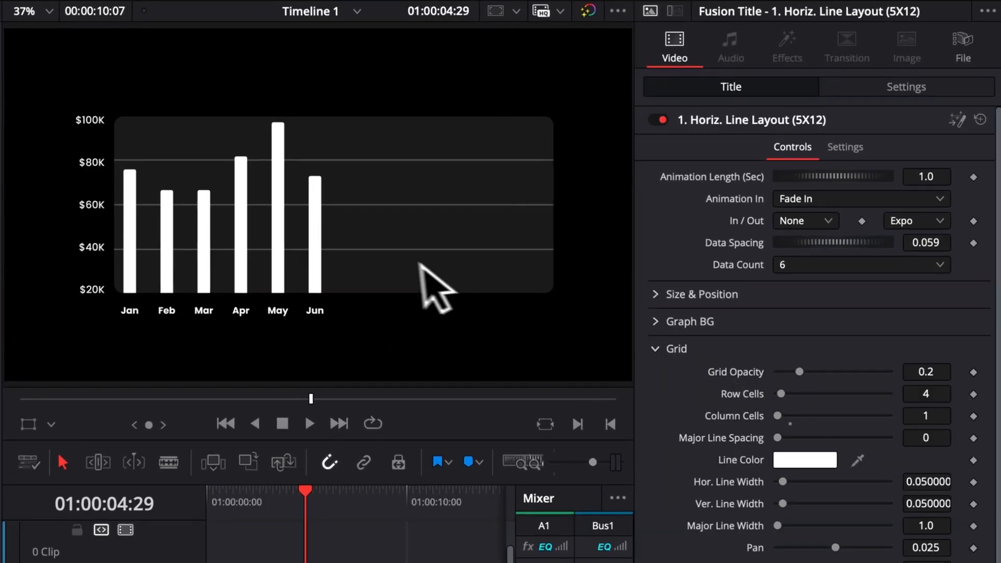
{"action": "mouse_move", "coordinate": [413, 281]}
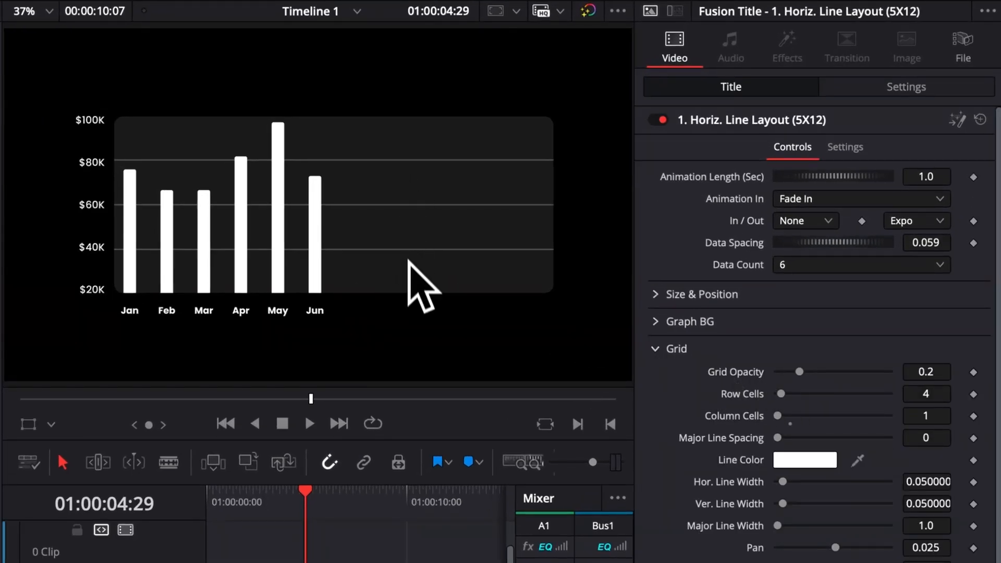
{"action": "mouse_move", "coordinate": [744, 357]}
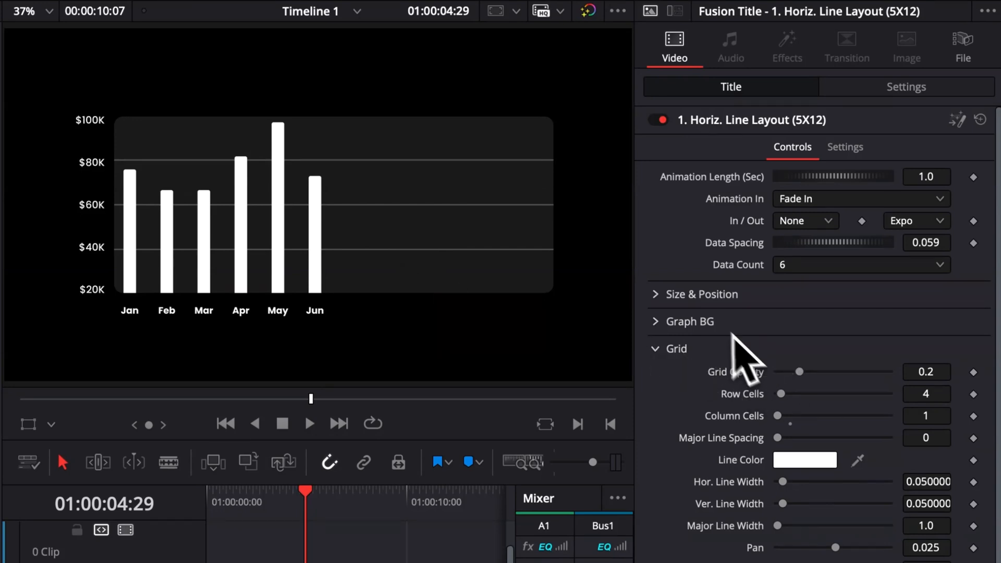
{"action": "left_click", "coordinate": [656, 348]}
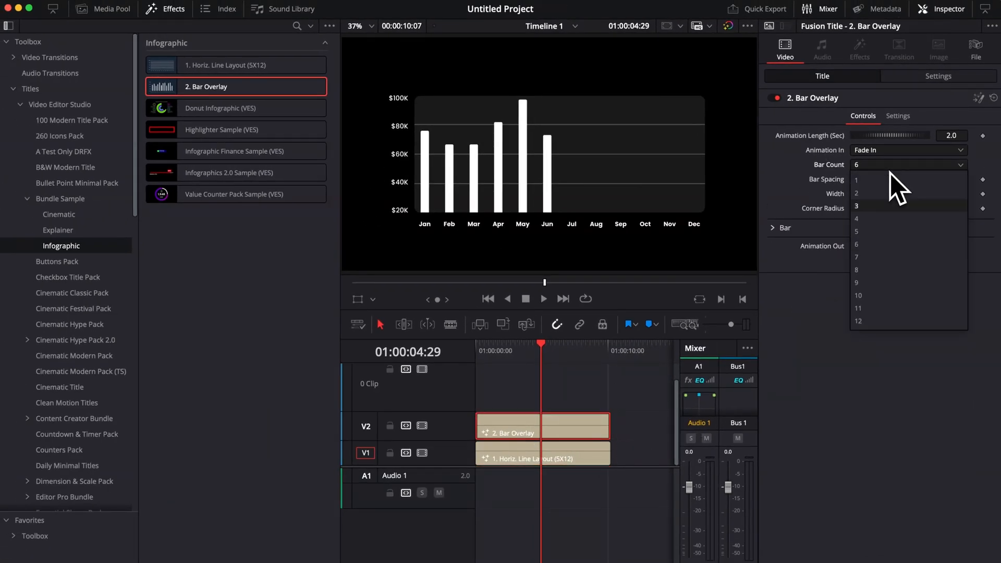
Step: Restore the chart to twelve bars and change the timeline's render cache mode under Playback
{"action": "left_click", "coordinate": [857, 321]}
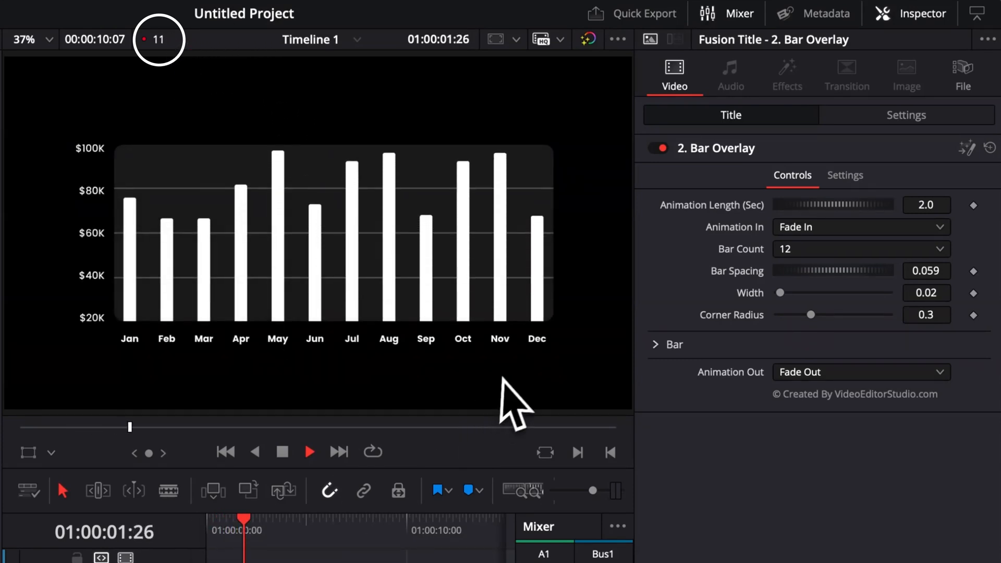
{"action": "left_click", "coordinate": [342, 9]}
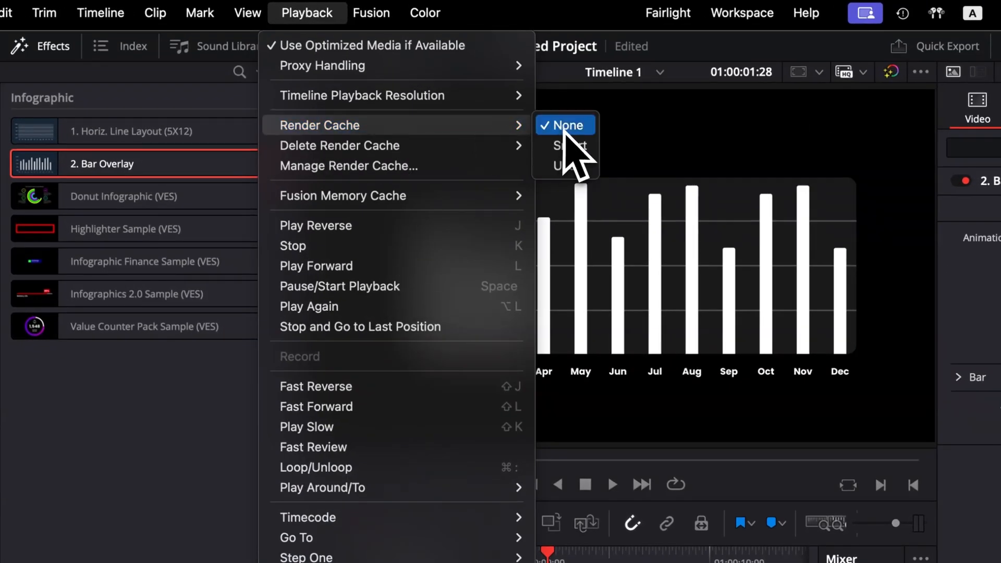
{"action": "left_click", "coordinate": [564, 125]}
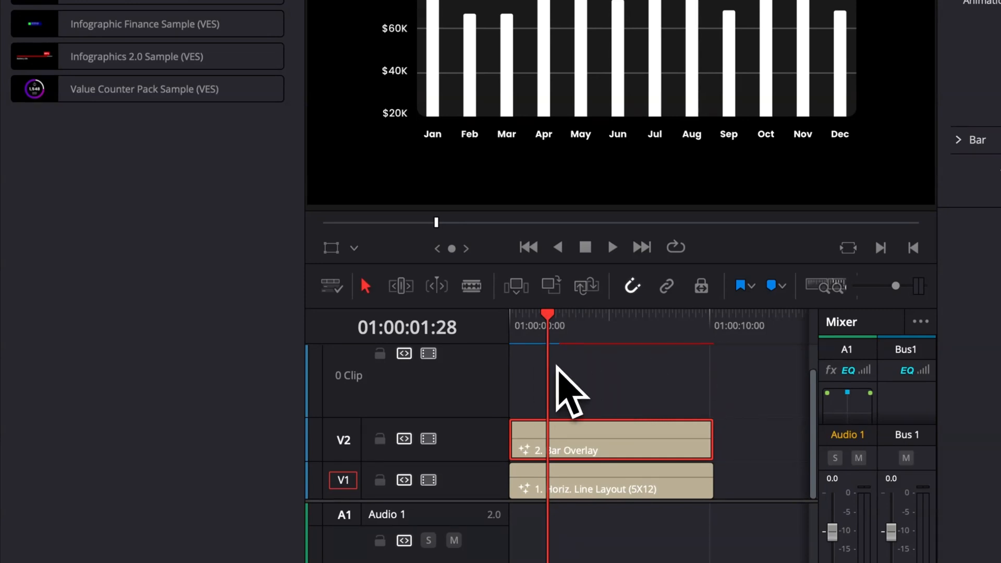
{"action": "mouse_move", "coordinate": [562, 392]}
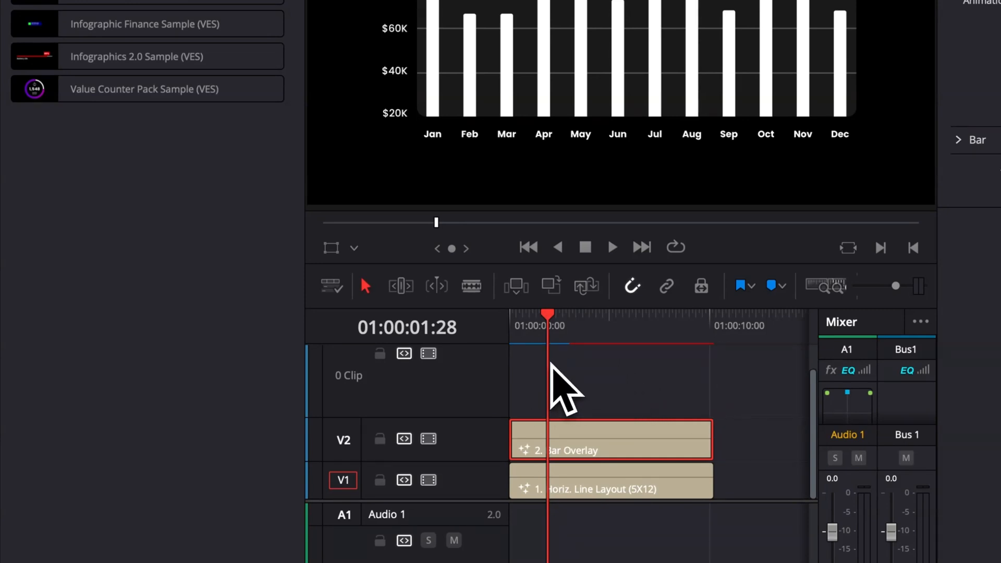
{"action": "mouse_move", "coordinate": [581, 443]}
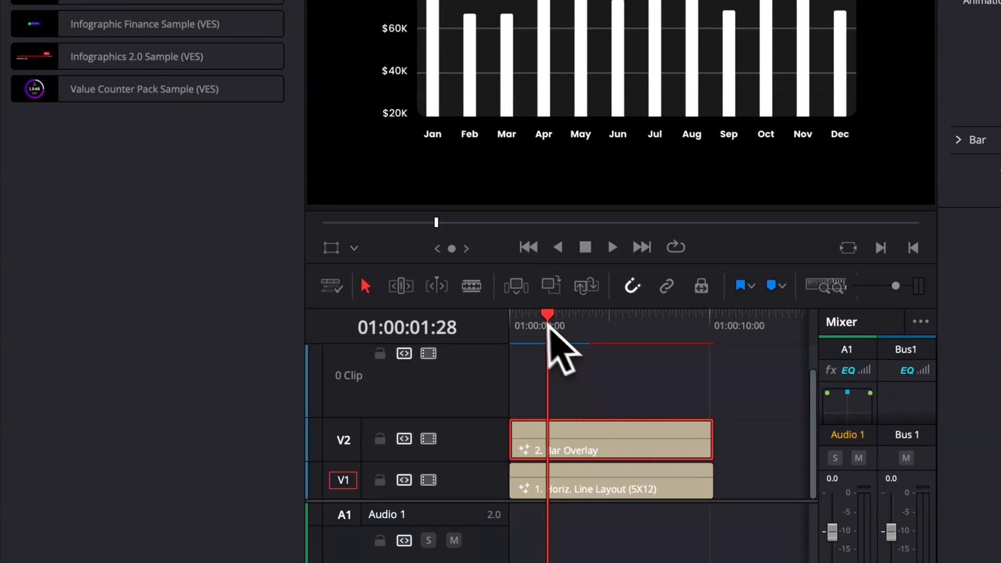
{"action": "mouse_move", "coordinate": [624, 373]}
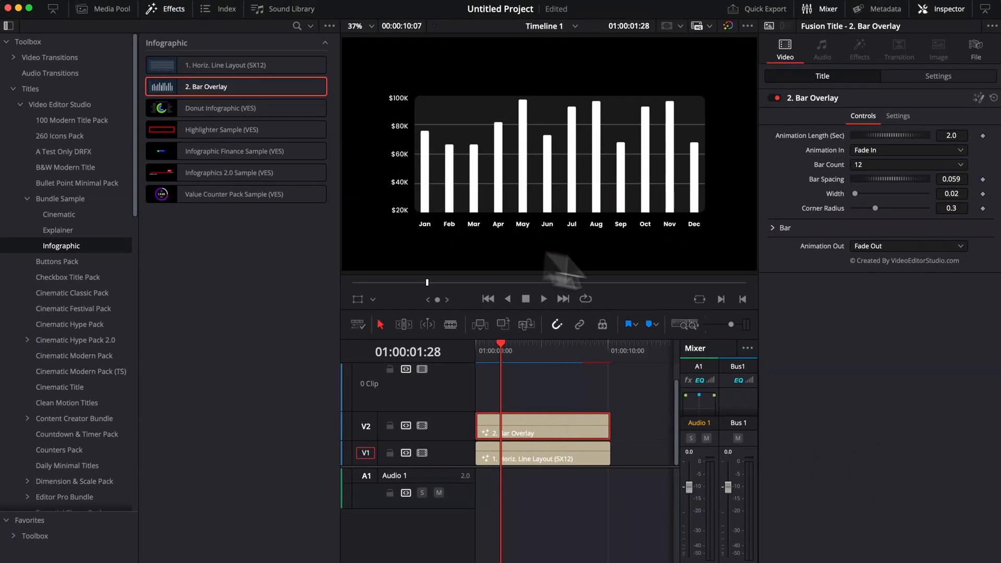
{"action": "mouse_move", "coordinate": [554, 399]}
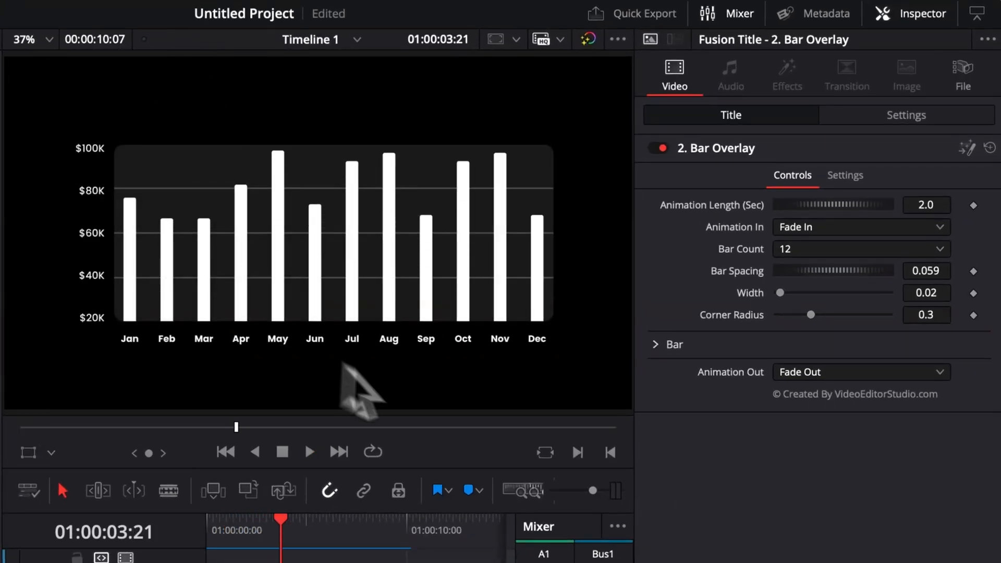
{"action": "mouse_move", "coordinate": [390, 369]}
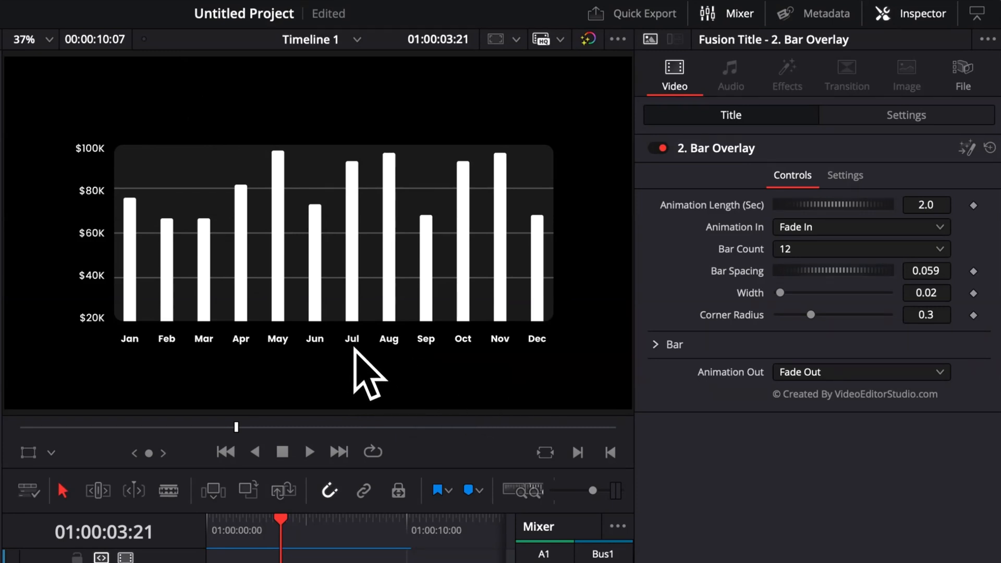
{"action": "mouse_move", "coordinate": [442, 369]}
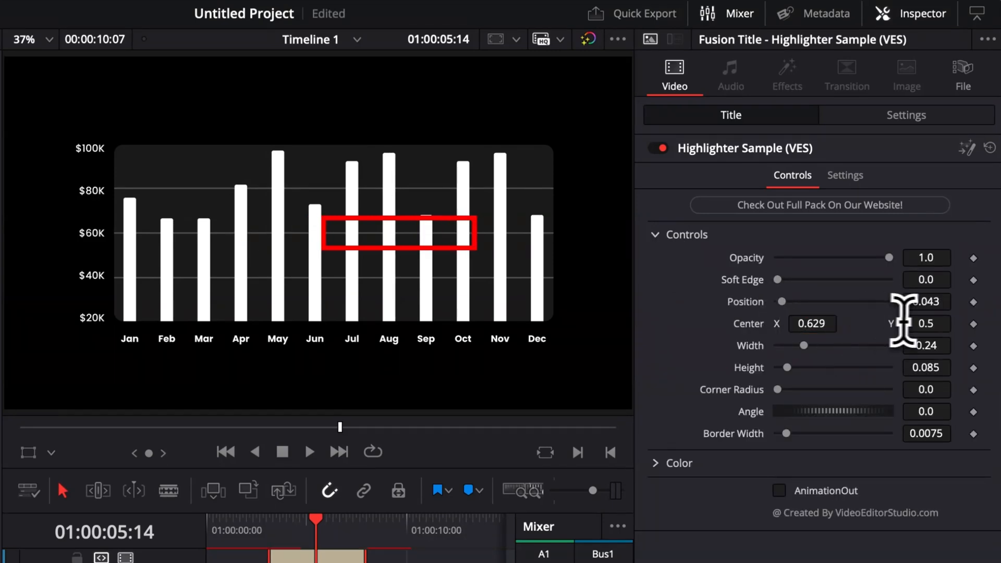
Step: Lower the Highlighter box onto the month labels and widen it to cover more months
{"action": "left_click_drag", "start_coordinate": [920, 324], "coordinate": [906, 357]}
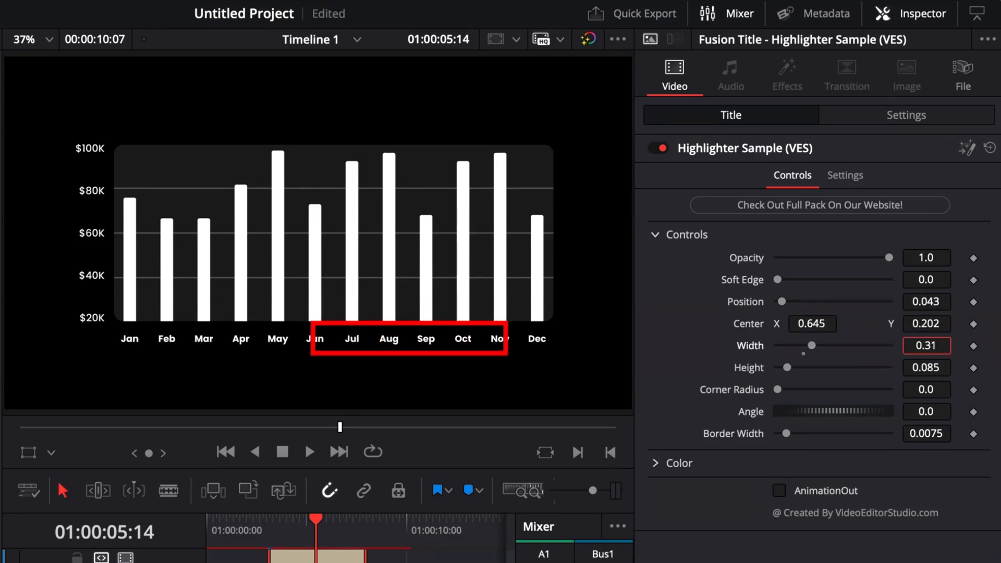
{"action": "left_click_drag", "start_coordinate": [814, 346], "coordinate": [803, 345]}
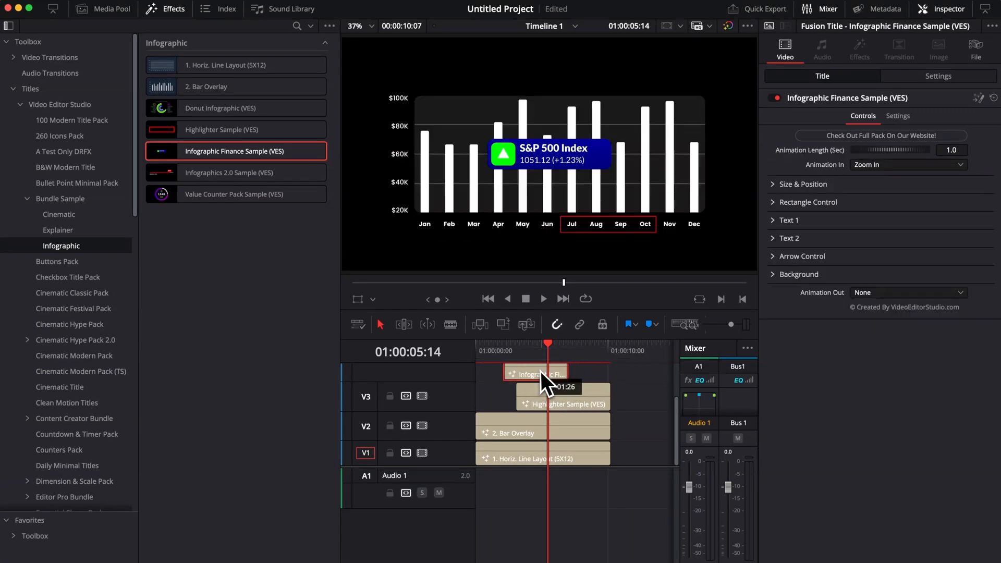
Step: Lengthen the S&P 500 finance callout to match the highlighter clip and move the playhead onto it
{"action": "left_click", "coordinate": [563, 404]}
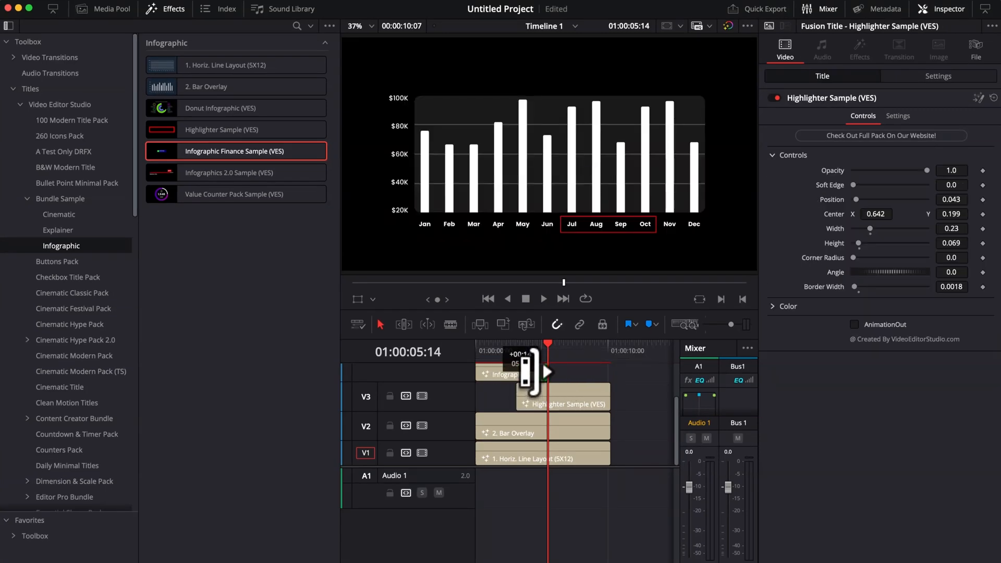
{"action": "left_click", "coordinate": [541, 374]}
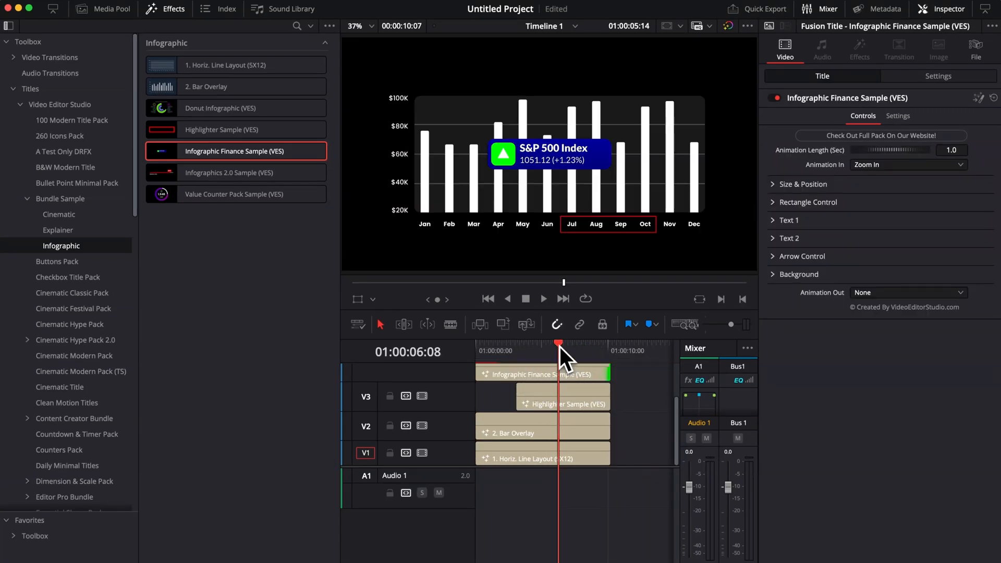
{"action": "left_click", "coordinate": [542, 375]}
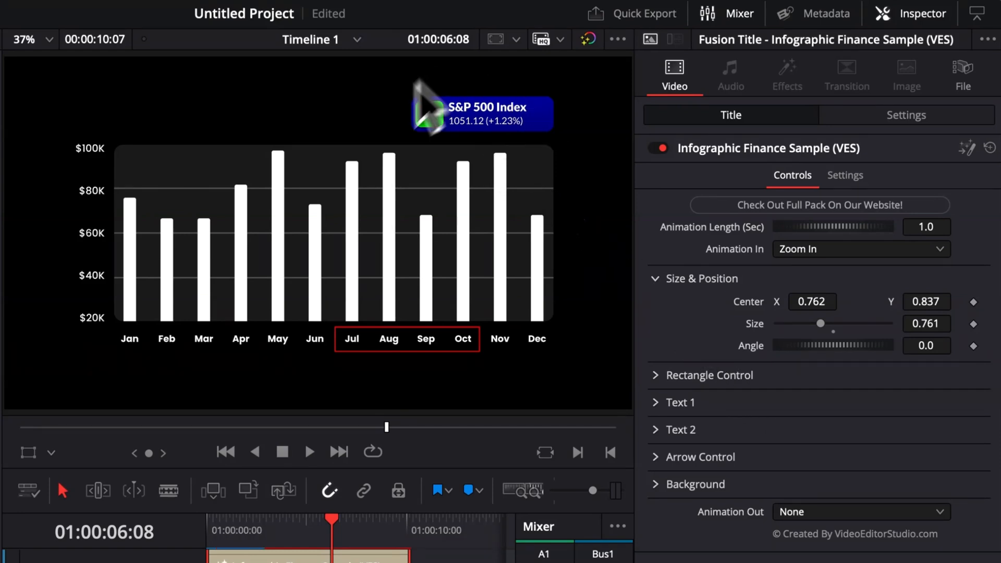
Step: Change the callout's background rectangle from a gradient to a Solid Color fill
{"action": "left_click", "coordinate": [657, 375]}
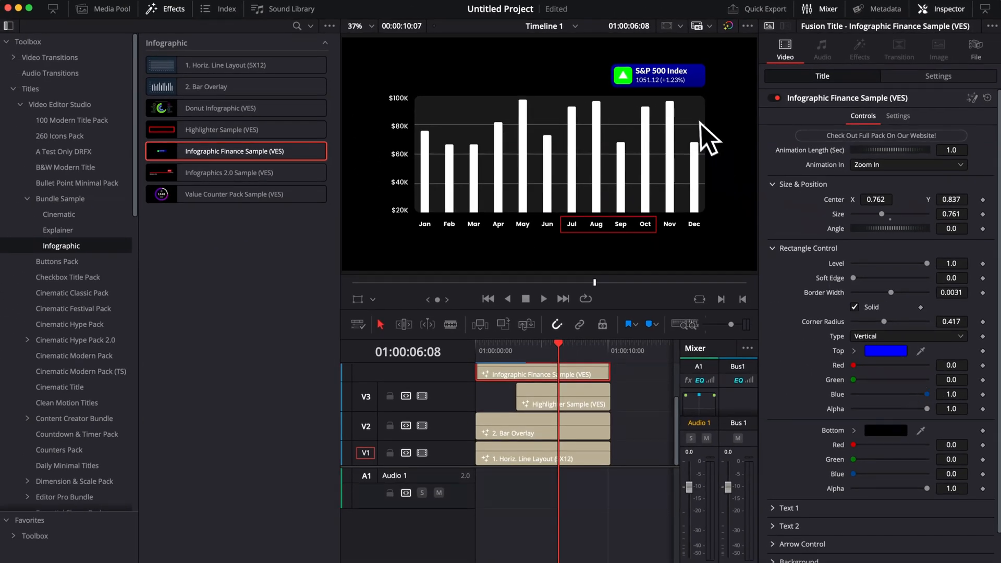
{"action": "mouse_move", "coordinate": [888, 361]}
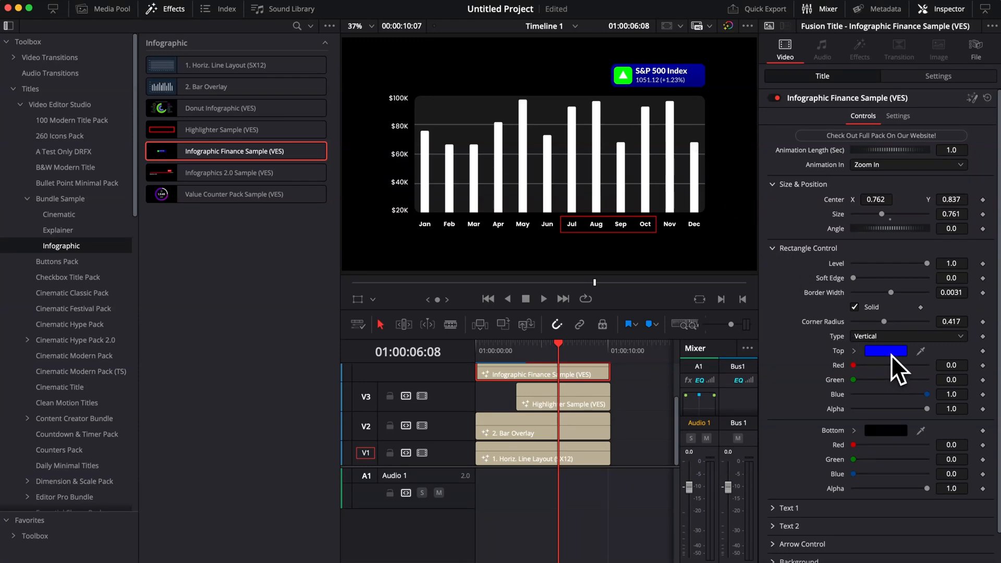
{"action": "left_click", "coordinate": [887, 351]}
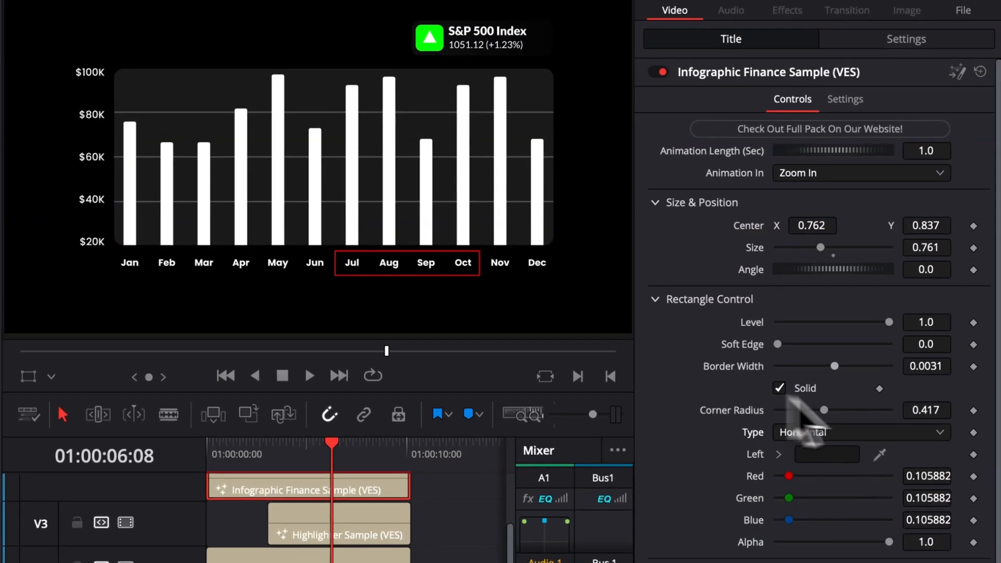
{"action": "left_click", "coordinate": [859, 433]}
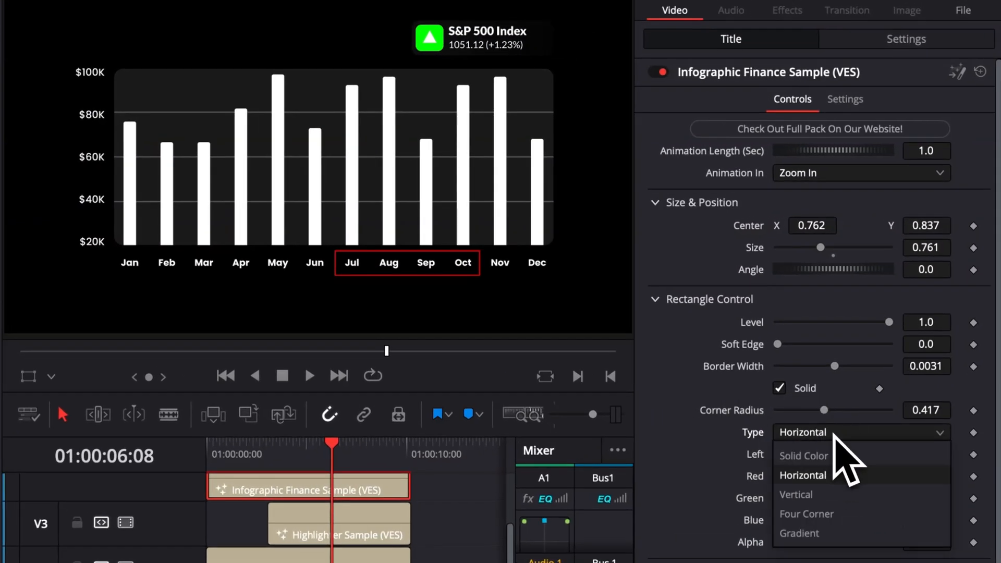
{"action": "left_click", "coordinate": [803, 457]}
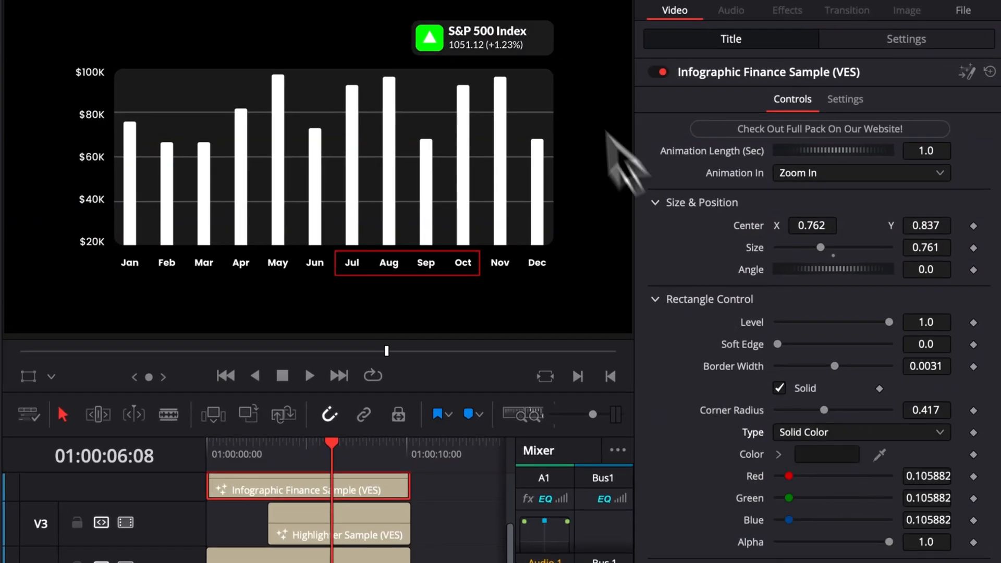
{"action": "mouse_move", "coordinate": [465, 81]}
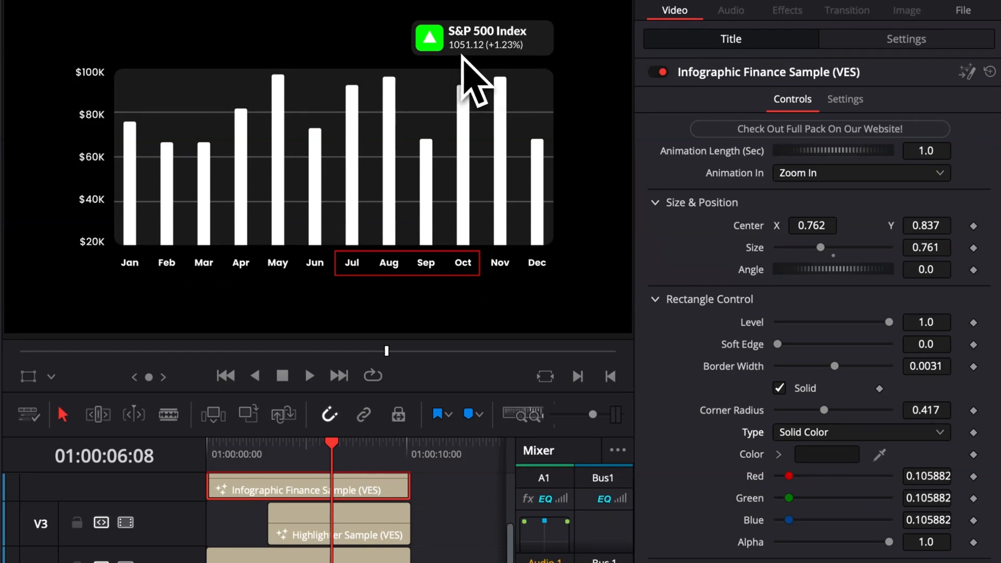
Step: Retitle the callout 'Company Profits' and edit its second line to '2 (+10.23%)'
{"action": "left_click", "coordinate": [655, 300]}
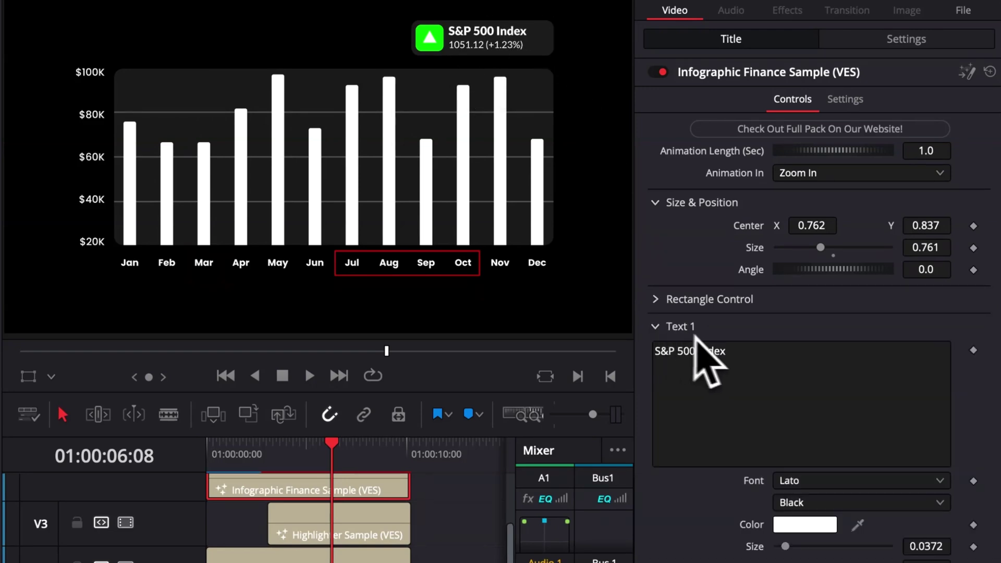
{"action": "mouse_move", "coordinate": [745, 363]}
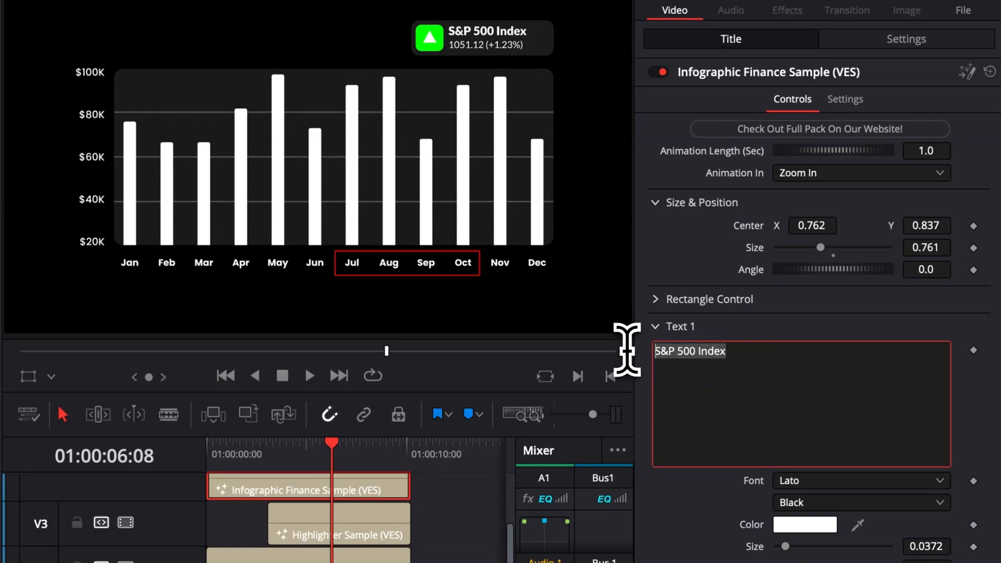
{"action": "type", "text": "Company"}
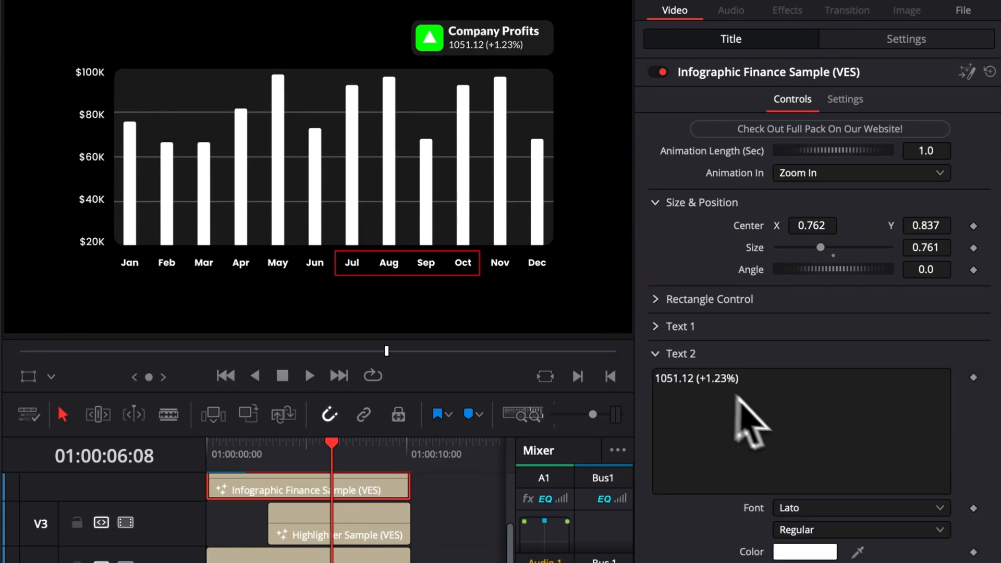
{"action": "mouse_move", "coordinate": [400, 104]}
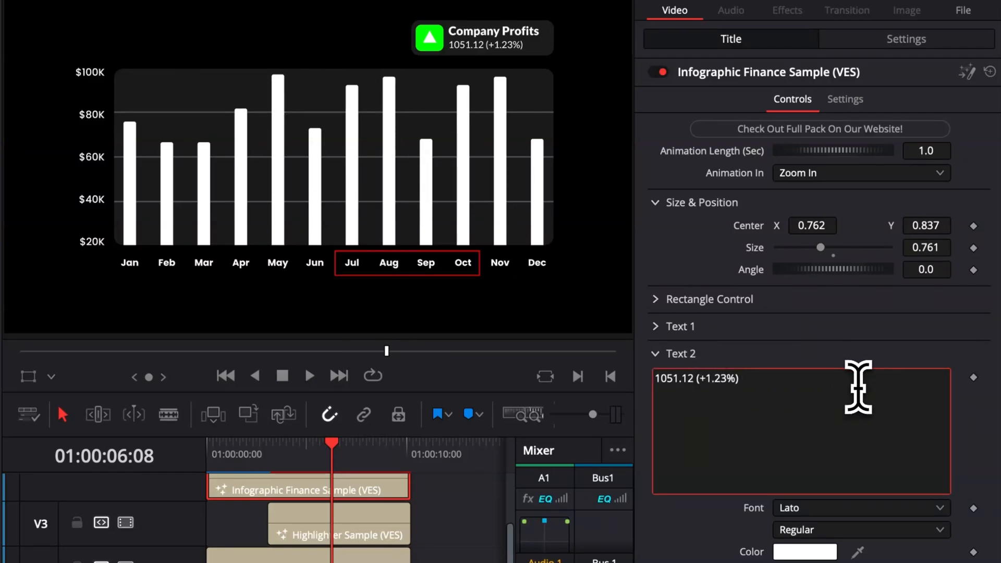
{"action": "type", "text": "2 (+10.23%)"}
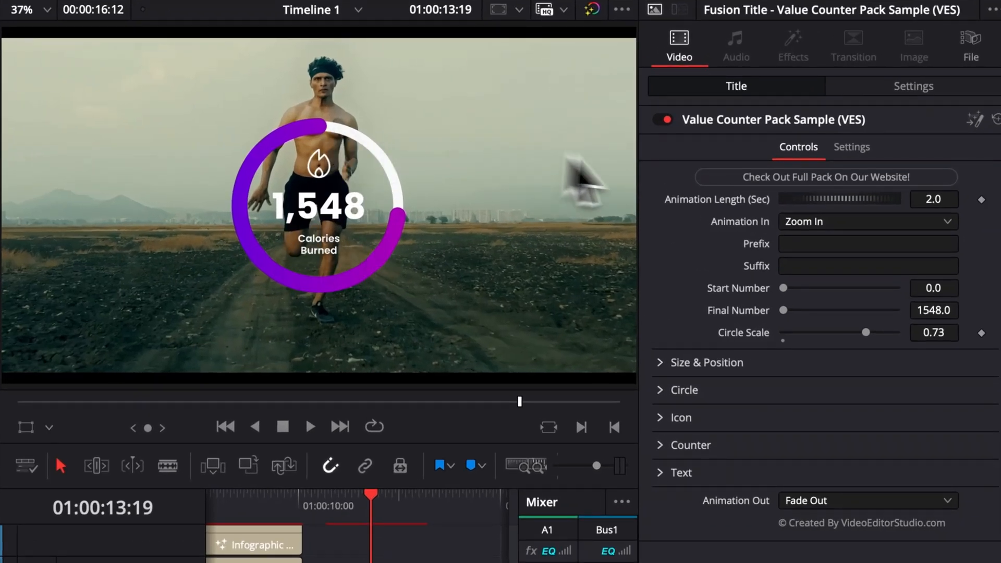
{"action": "mouse_move", "coordinate": [816, 280]}
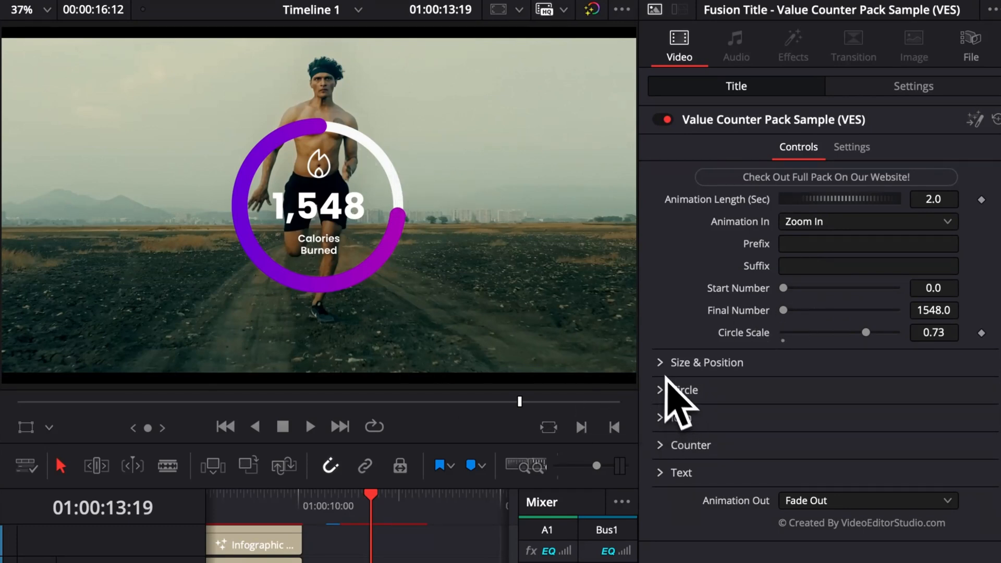
Step: Shrink the Calories Burned counter ring to about 0.73 and shift it right to about 0.85
{"action": "left_click", "coordinate": [706, 363]}
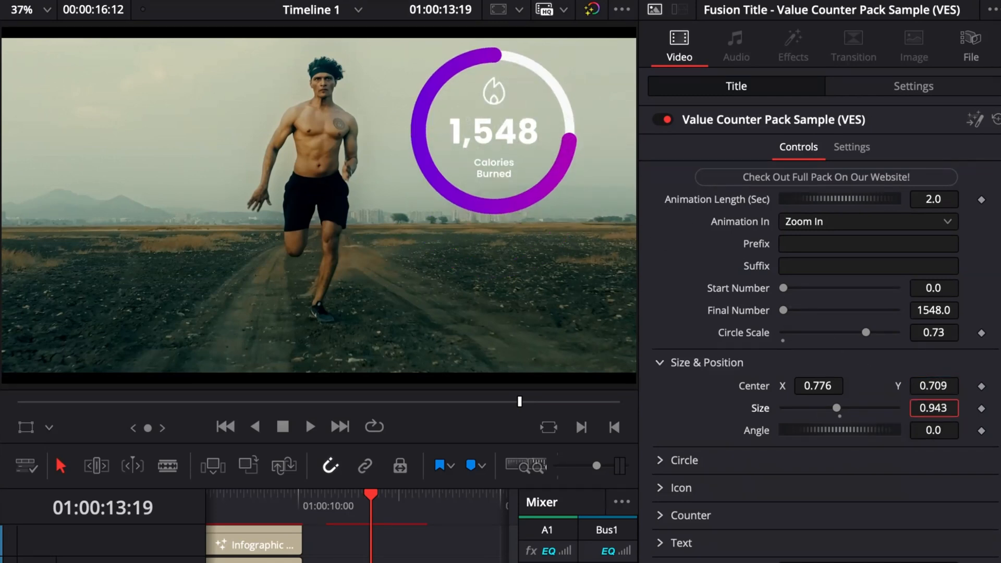
{"action": "left_click_drag", "start_coordinate": [837, 408], "coordinate": [830, 408]}
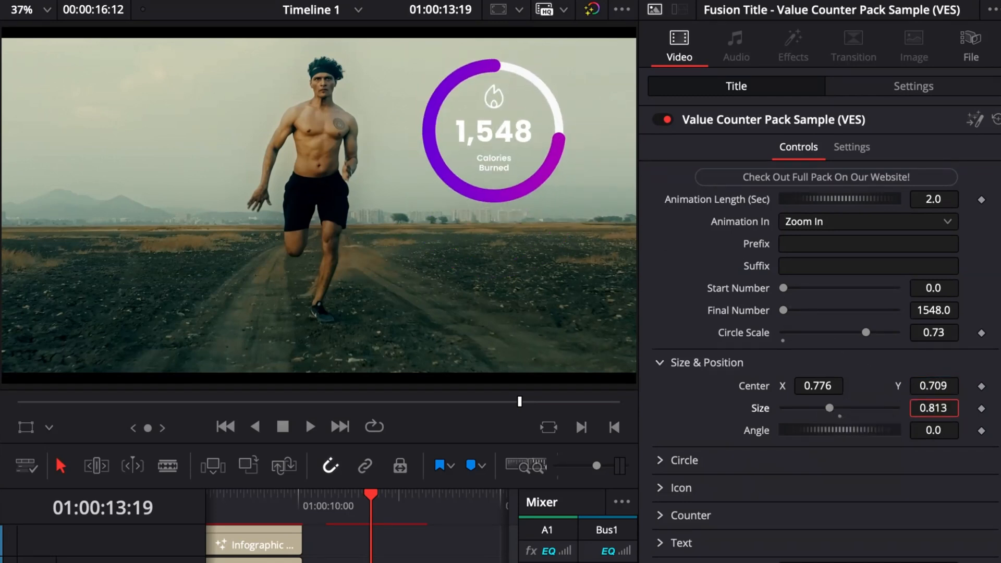
{"action": "left_click_drag", "start_coordinate": [830, 408], "coordinate": [827, 407]}
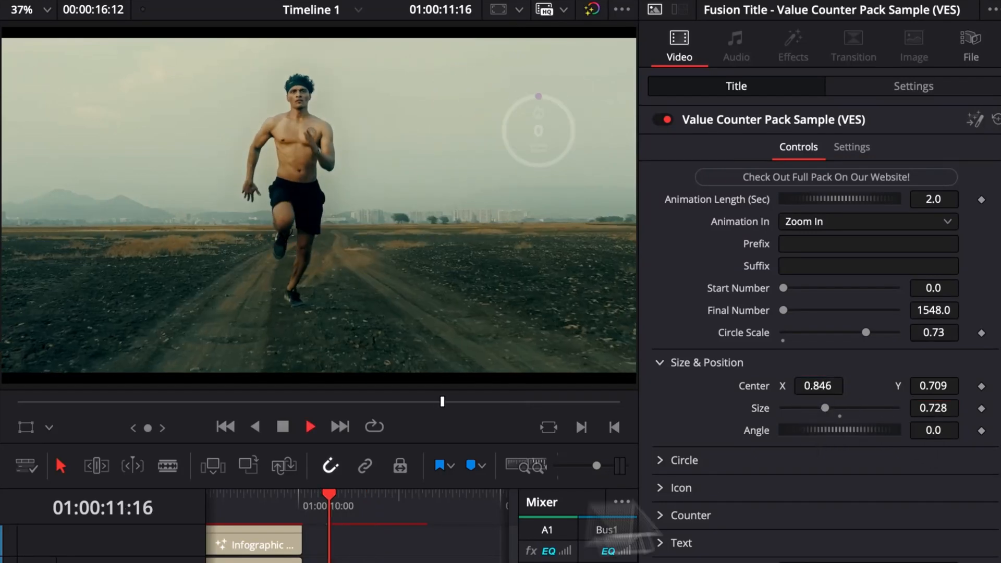
{"action": "left_click", "coordinate": [309, 427]}
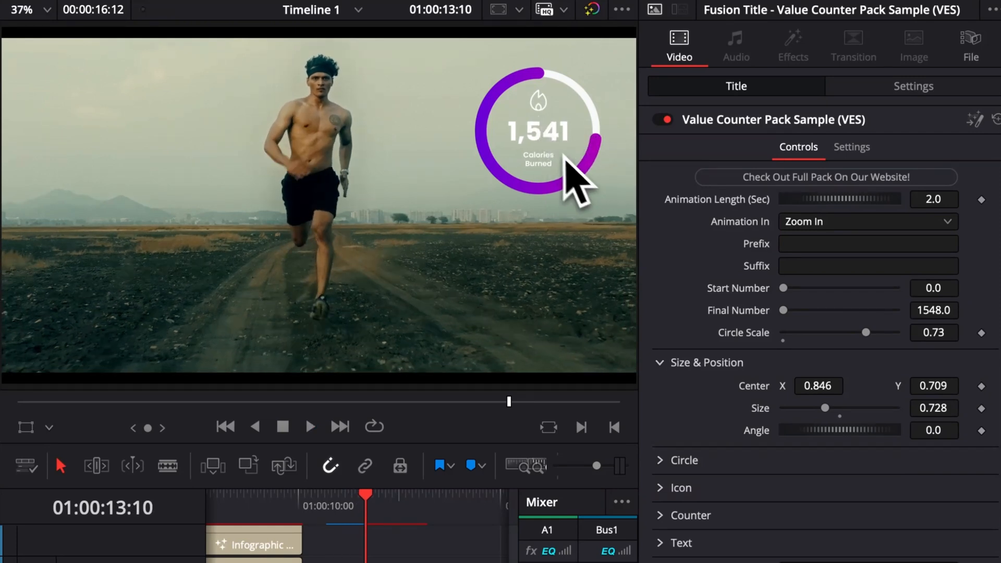
{"action": "mouse_move", "coordinate": [603, 104]}
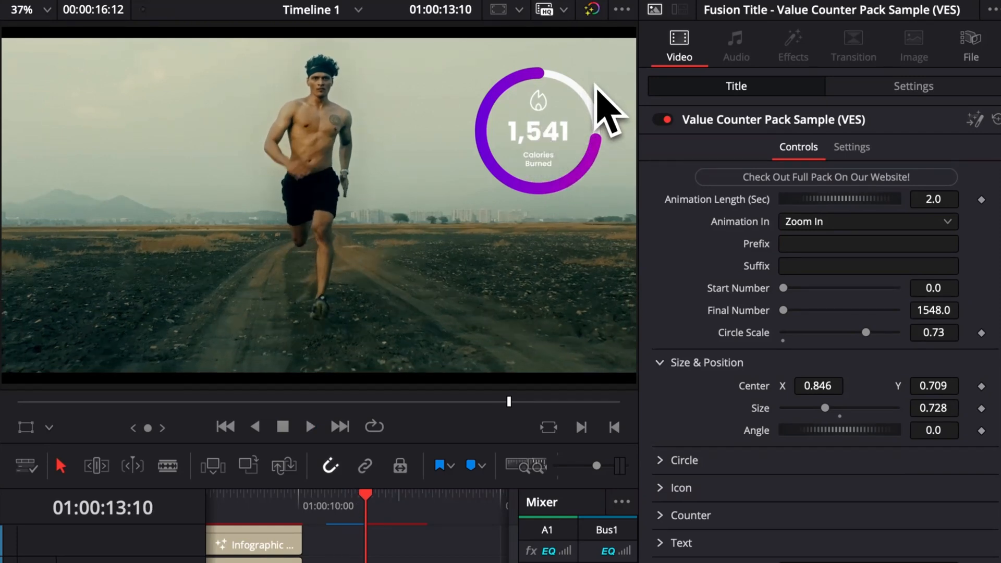
{"action": "mouse_move", "coordinate": [531, 151]}
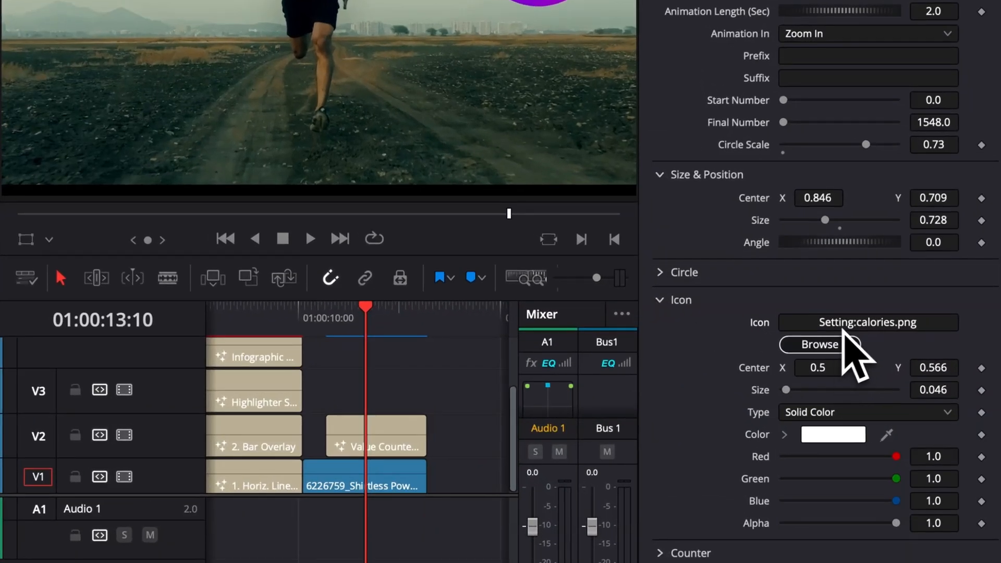
Step: Load a runner icon for the counter and change its caption to 'Until Arrival'
{"action": "left_click", "coordinate": [820, 344]}
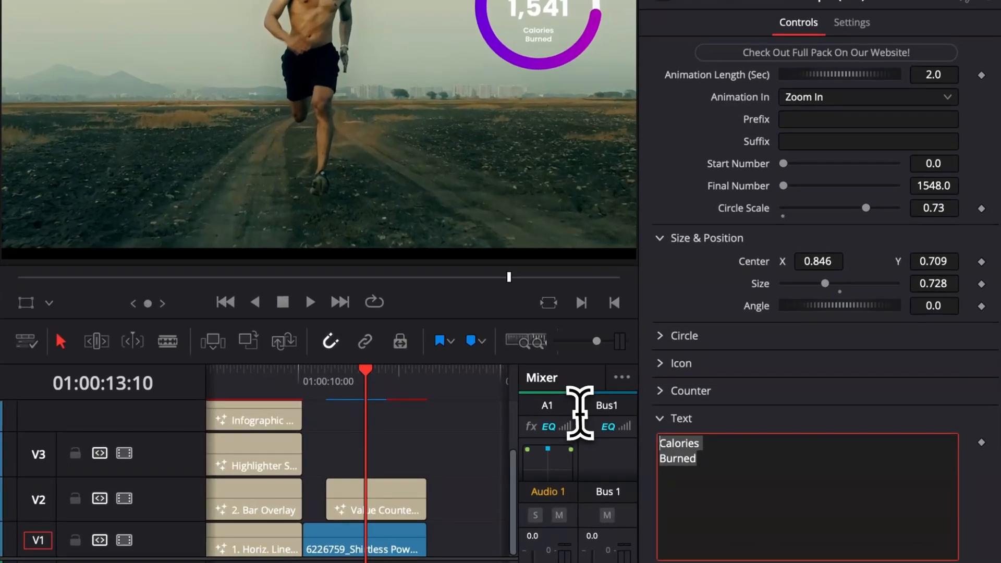
{"action": "type", "text": "Until"}
{"action": "left_click", "coordinate": [934, 186]}
{"action": "type", "text": "23"}
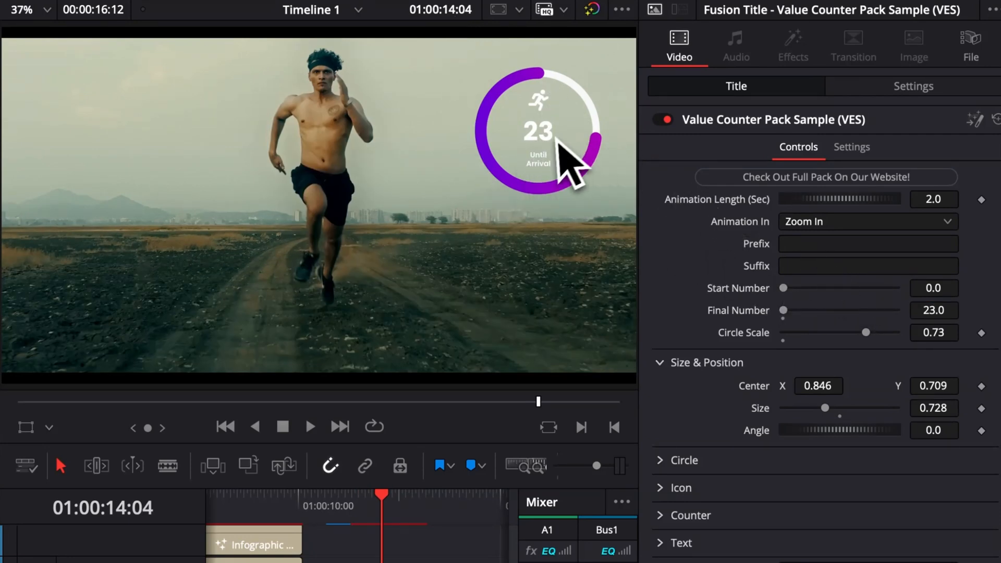
Step: Set the counter's Suffix to '/50Km' so it reads 23/50Km
{"action": "left_click", "coordinate": [867, 265]}
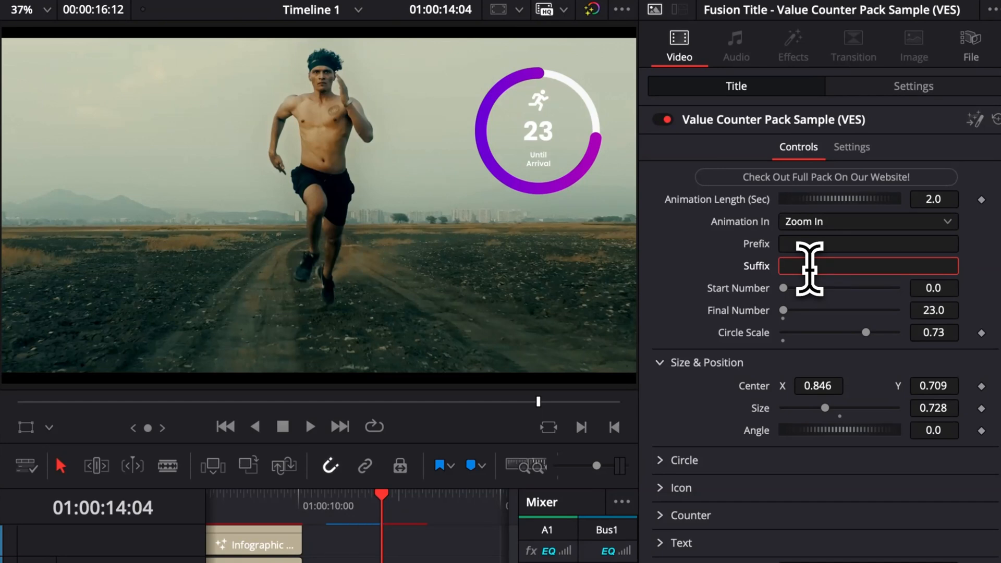
{"action": "type", "text": "Km"}
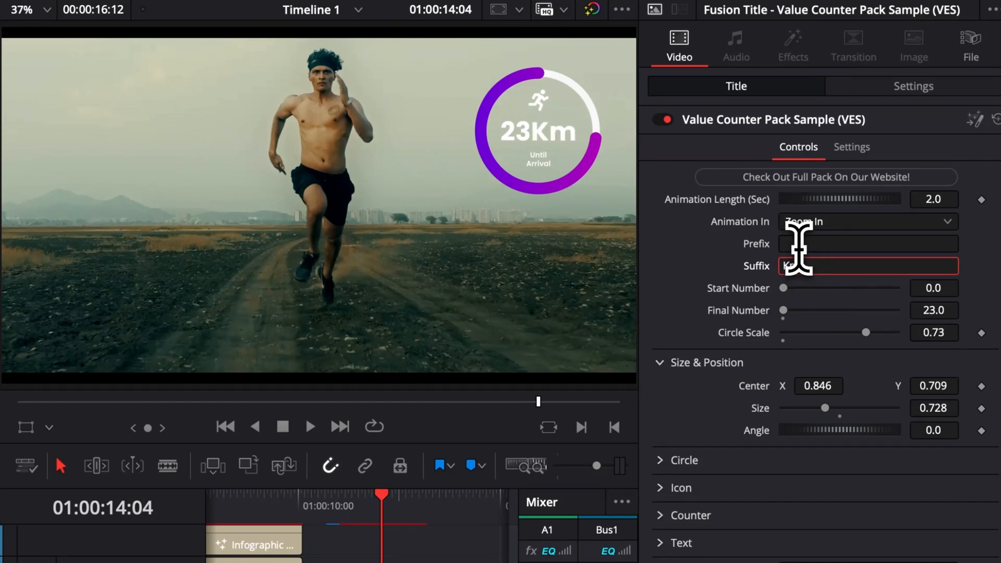
{"action": "type", "text": "-"}
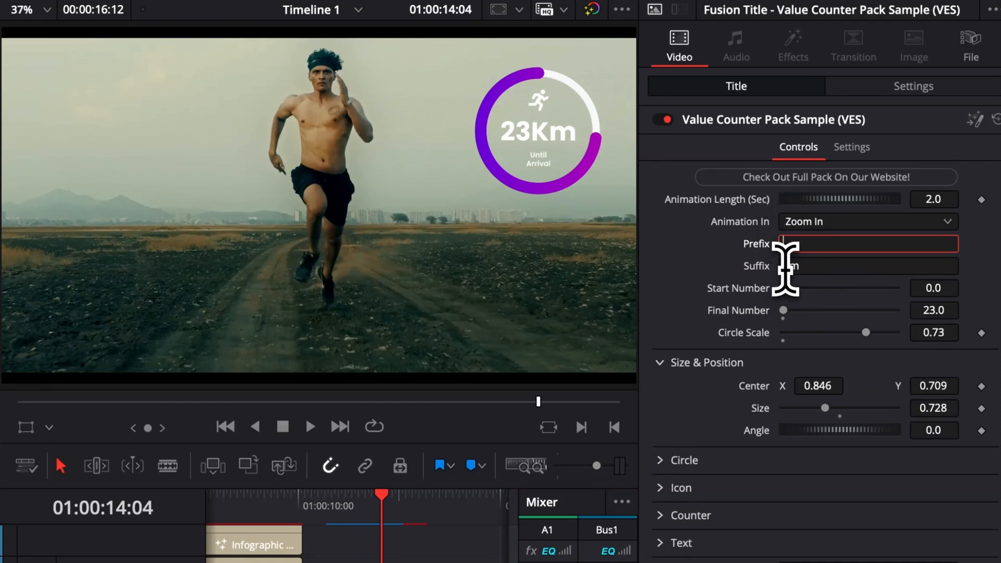
{"action": "left_click", "coordinate": [866, 266]}
{"action": "type", "text": "/50"}
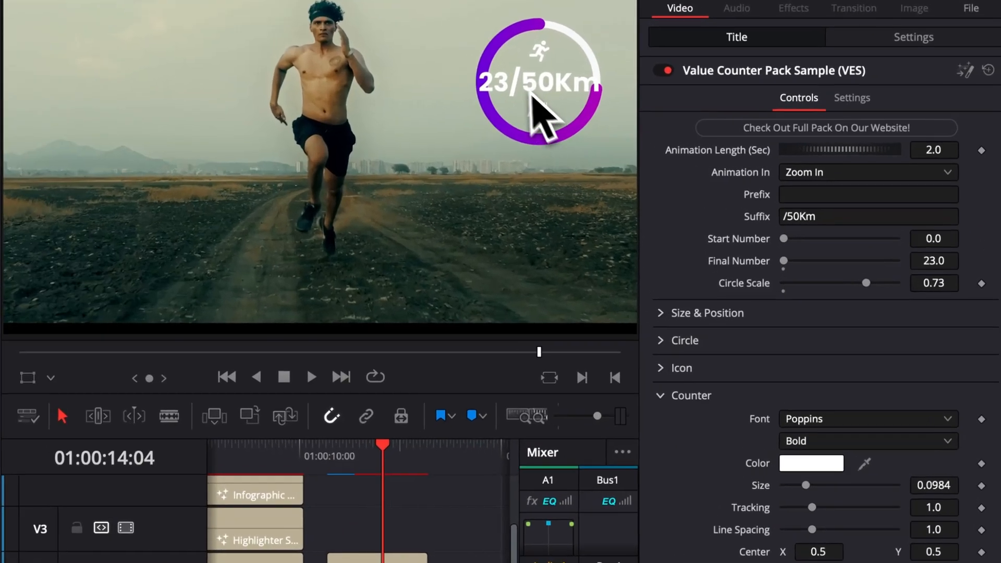
Step: Lower the counter text Size to 0.0734 and the Circle Scale to about 0.4
{"action": "left_click", "coordinate": [934, 485]}
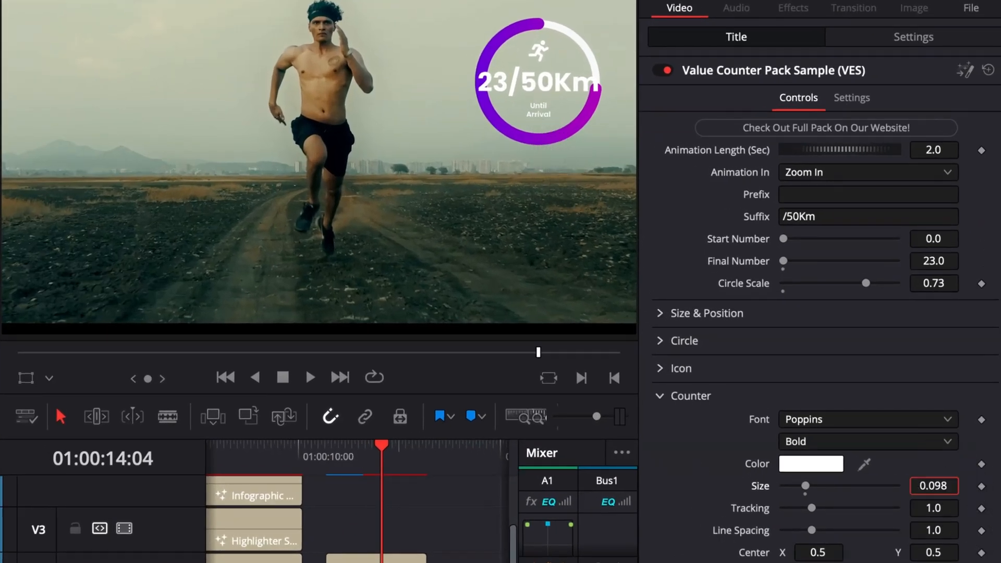
{"action": "left_click_drag", "start_coordinate": [806, 486], "coordinate": [800, 486]}
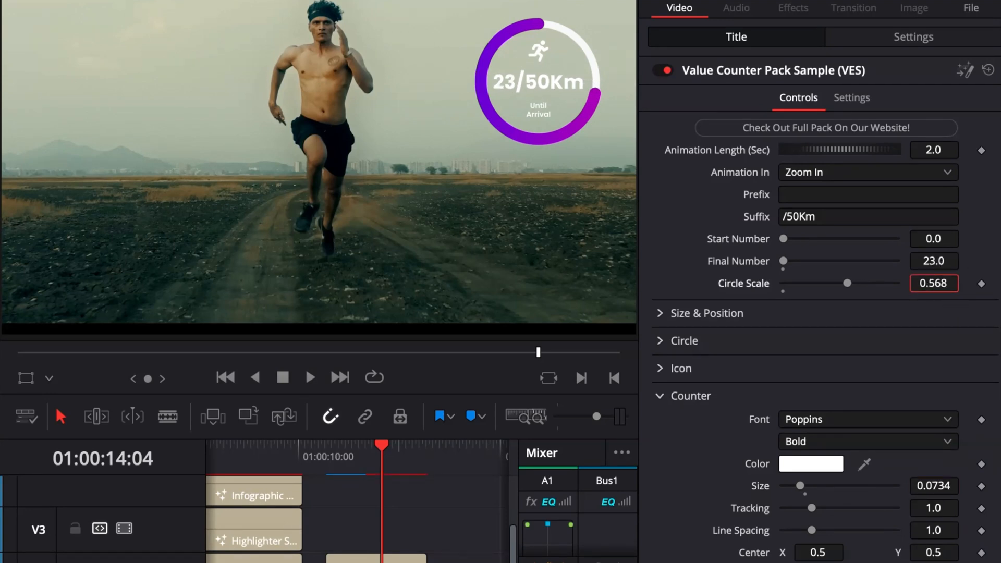
{"action": "left_click_drag", "start_coordinate": [848, 283], "coordinate": [815, 282]}
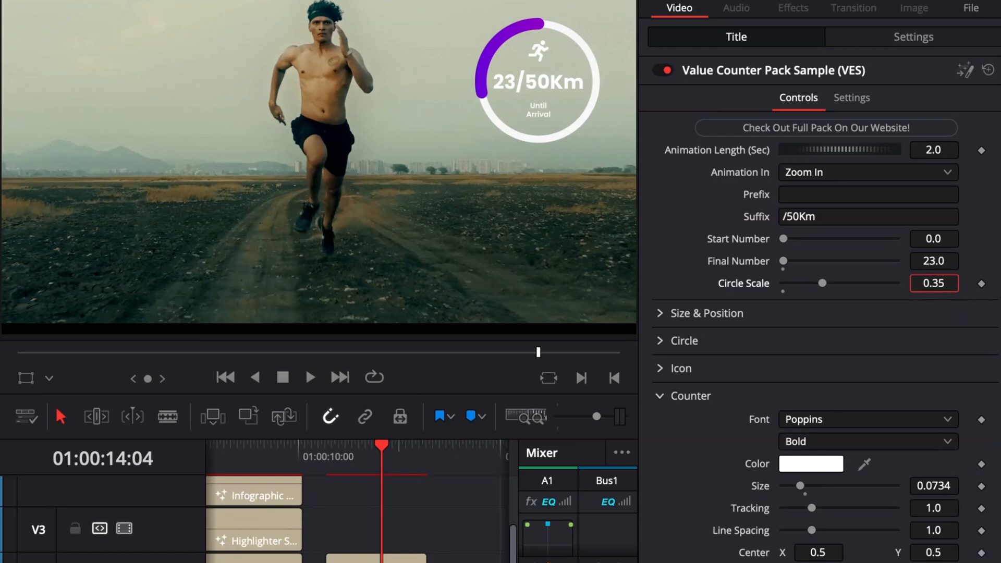
{"action": "left_click_drag", "start_coordinate": [823, 282], "coordinate": [831, 282]}
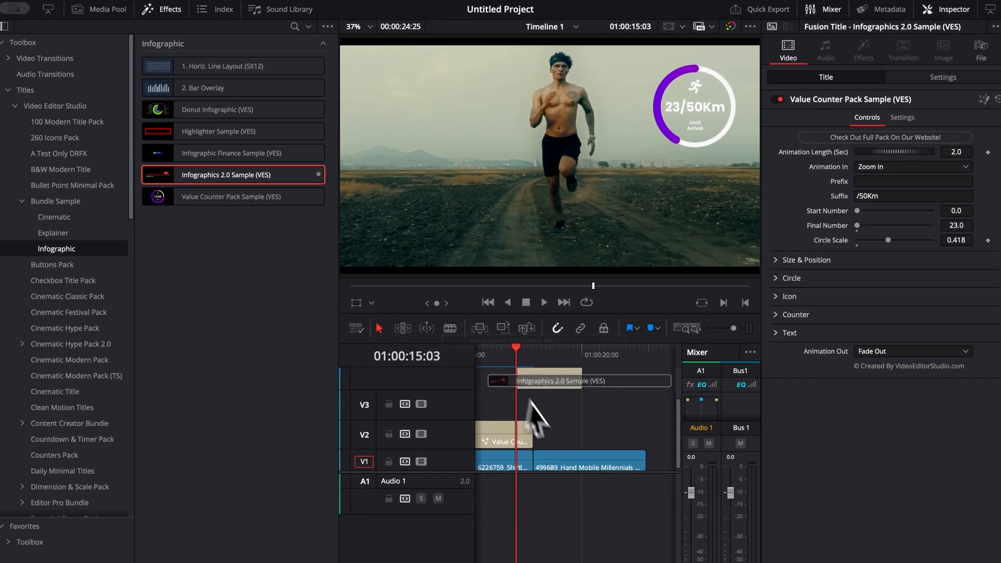
Step: Place the Infographics 2.0 Sample title on track V2 after the counter and select it
{"action": "left_click_drag", "start_coordinate": [543, 379], "coordinate": [604, 442]}
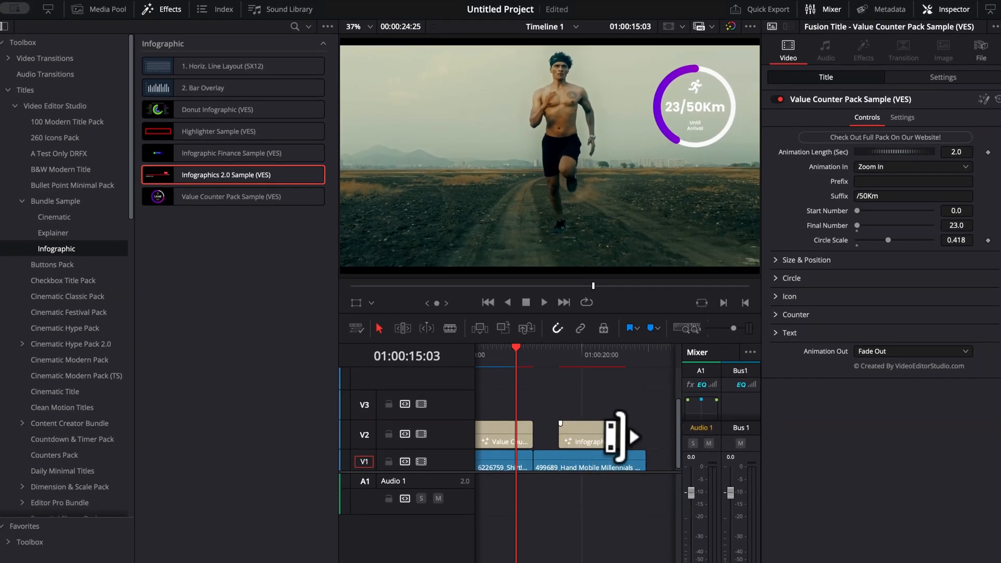
{"action": "left_click", "coordinate": [589, 435]}
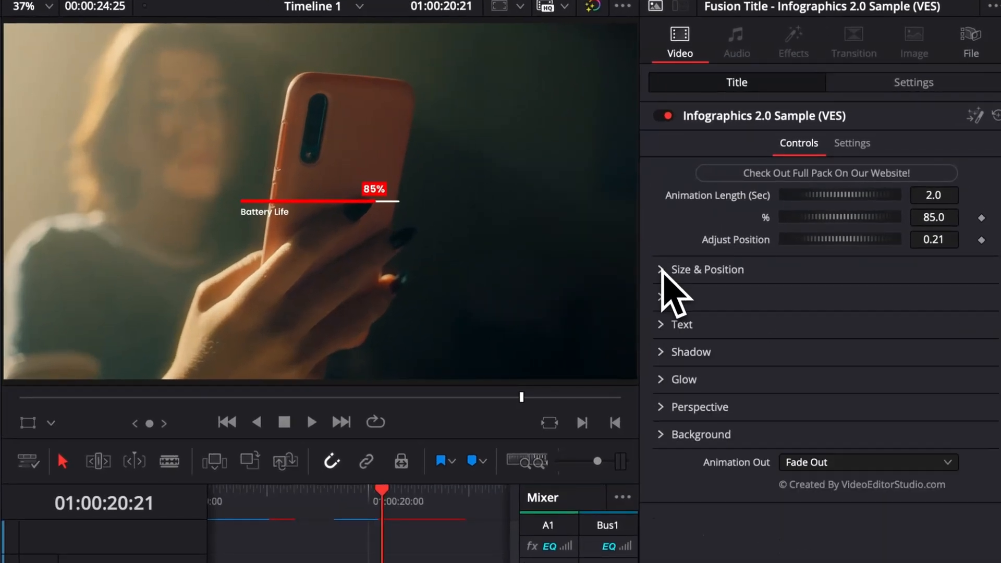
Step: Set the bar's Center X to 0.208 and change its percentage from 85 to 55
{"action": "left_click", "coordinate": [662, 269]}
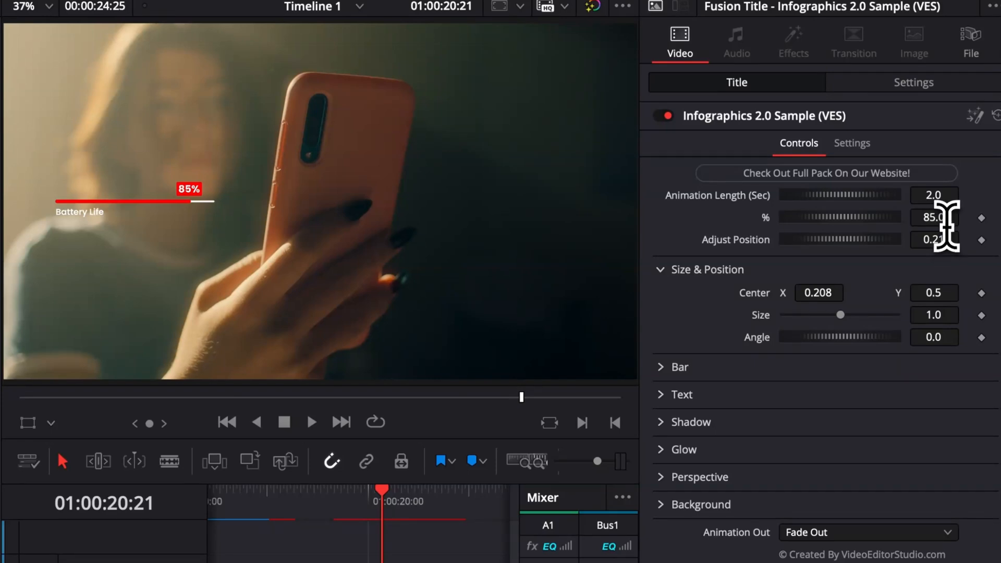
{"action": "left_click", "coordinate": [933, 217]}
{"action": "type", "text": "55"}
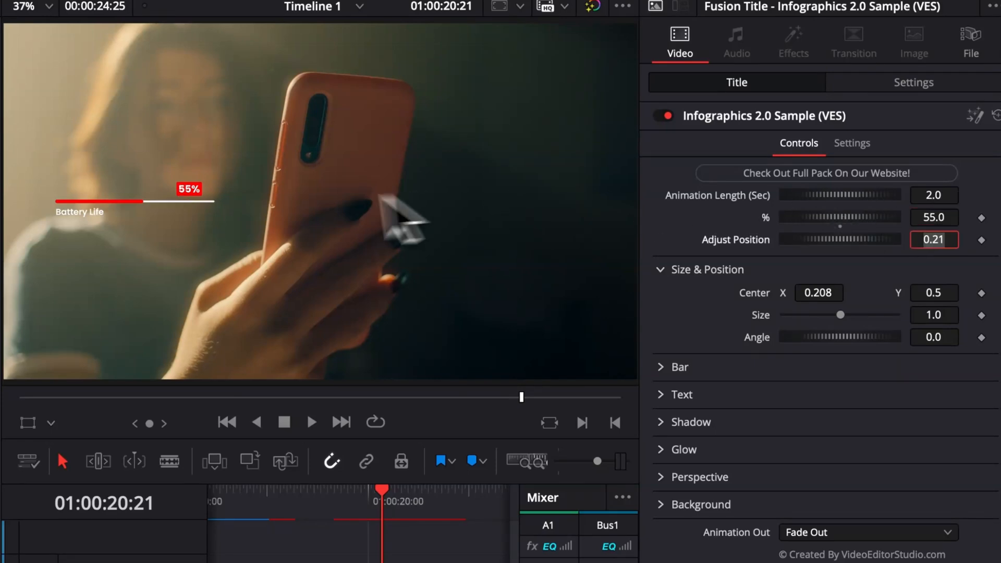
{"action": "mouse_move", "coordinate": [167, 219]}
{"action": "type", "text": "0.139"}
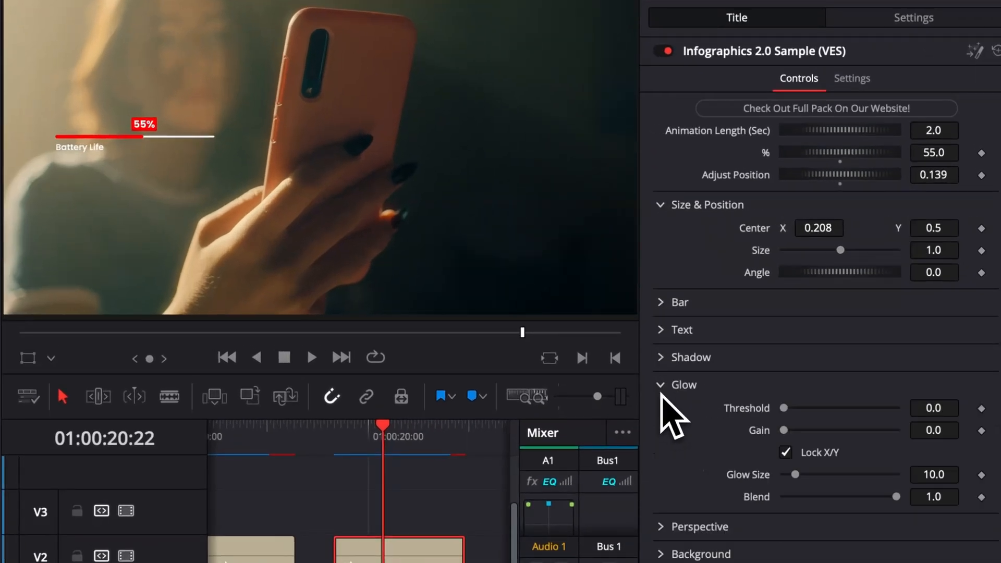
Step: Review the bar's Glow settings in the Inspector
{"action": "left_click", "coordinate": [685, 385]}
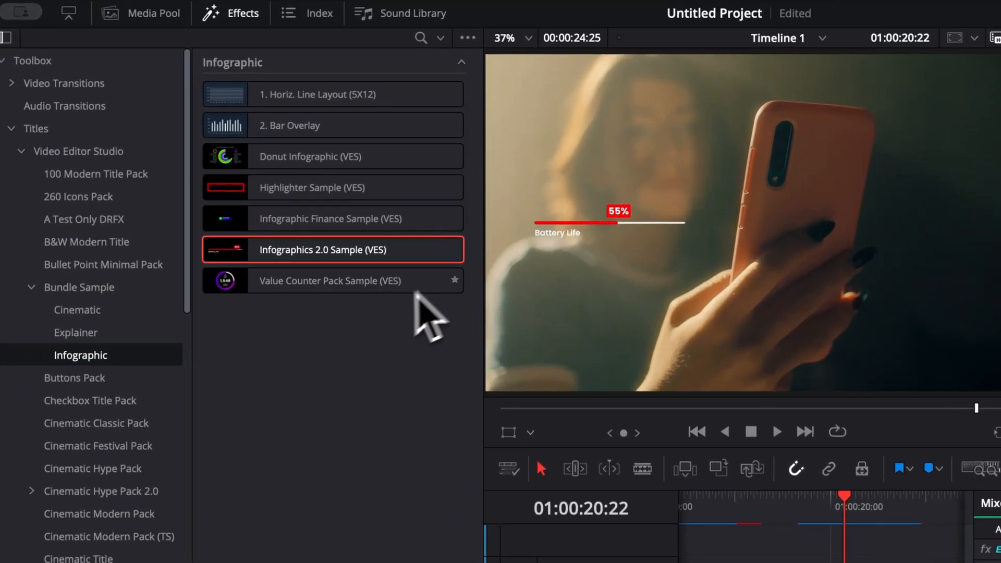
{"action": "mouse_move", "coordinate": [596, 296]}
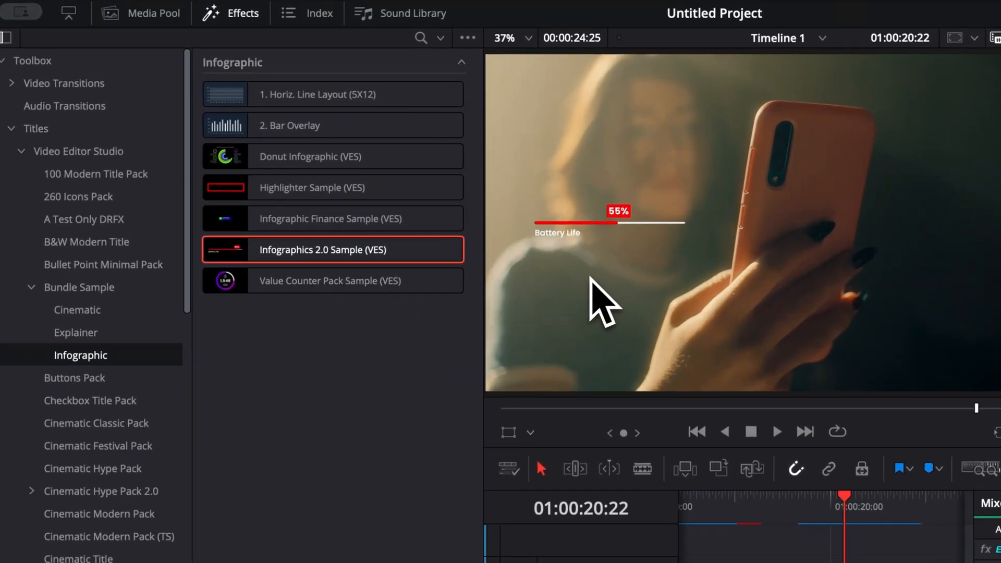